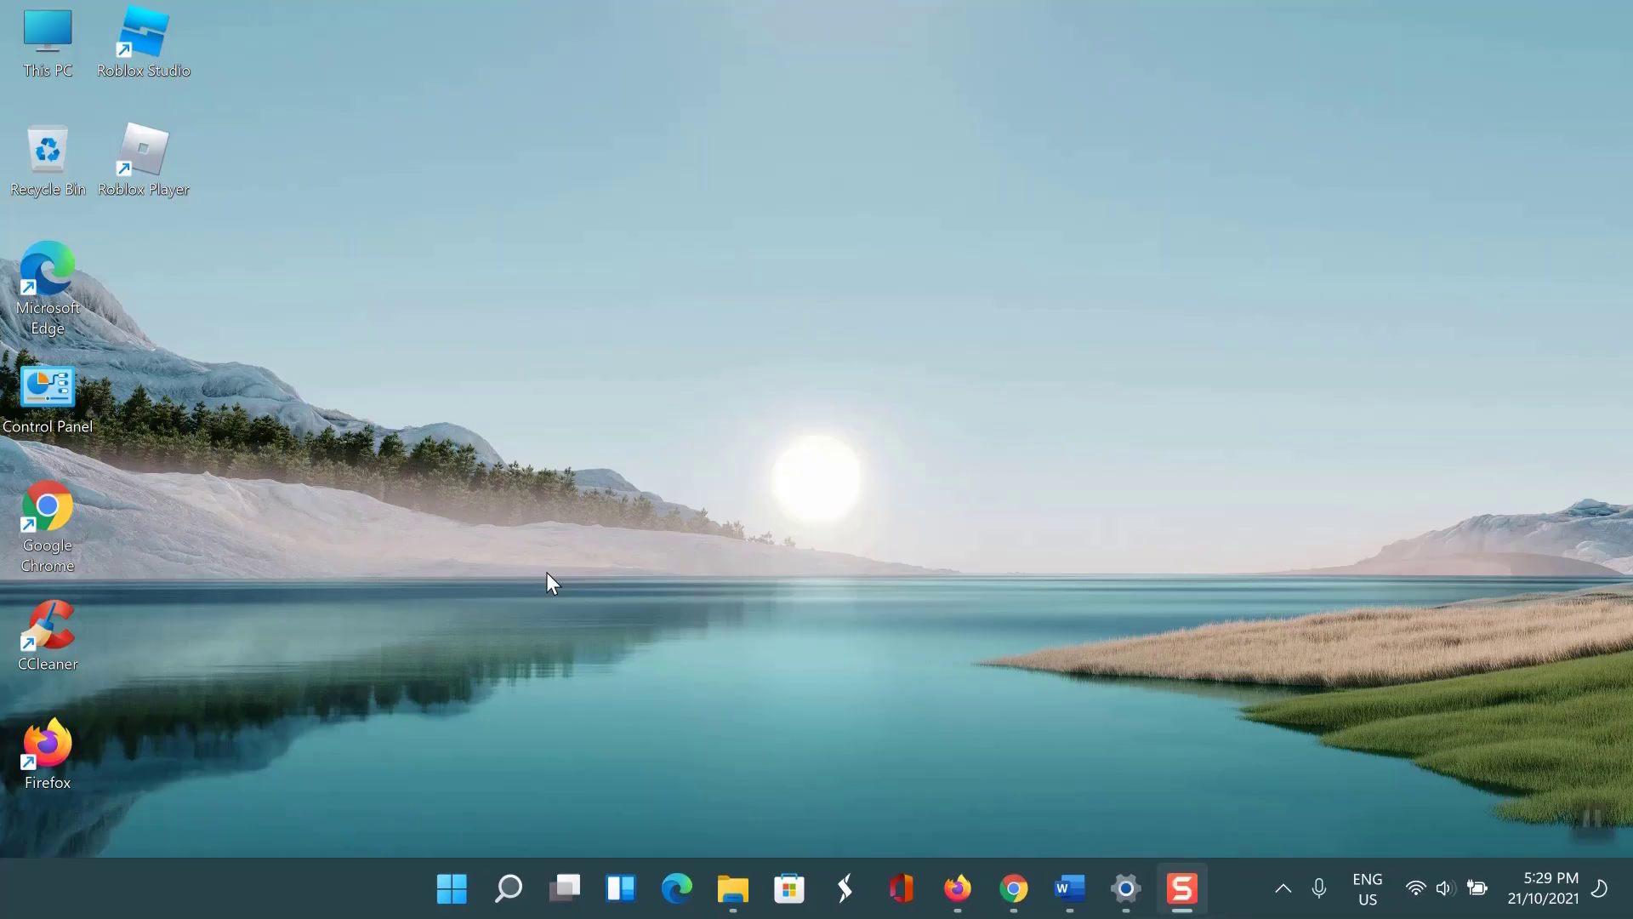
pyautogui.moveTo(510, 432)
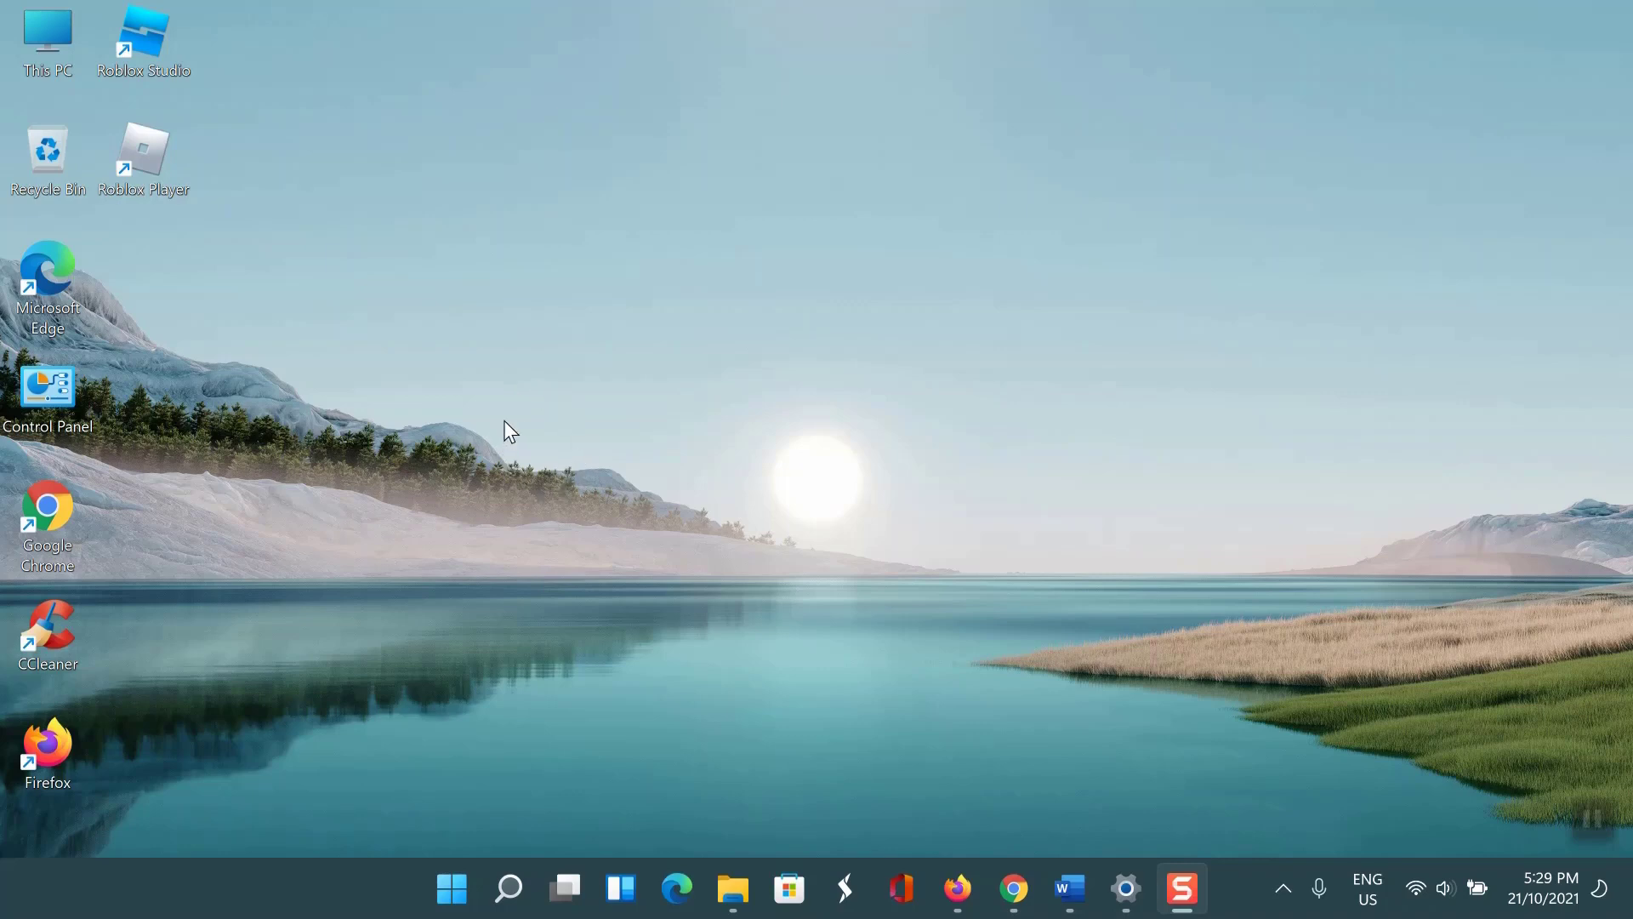
pyautogui.moveTo(140, 120)
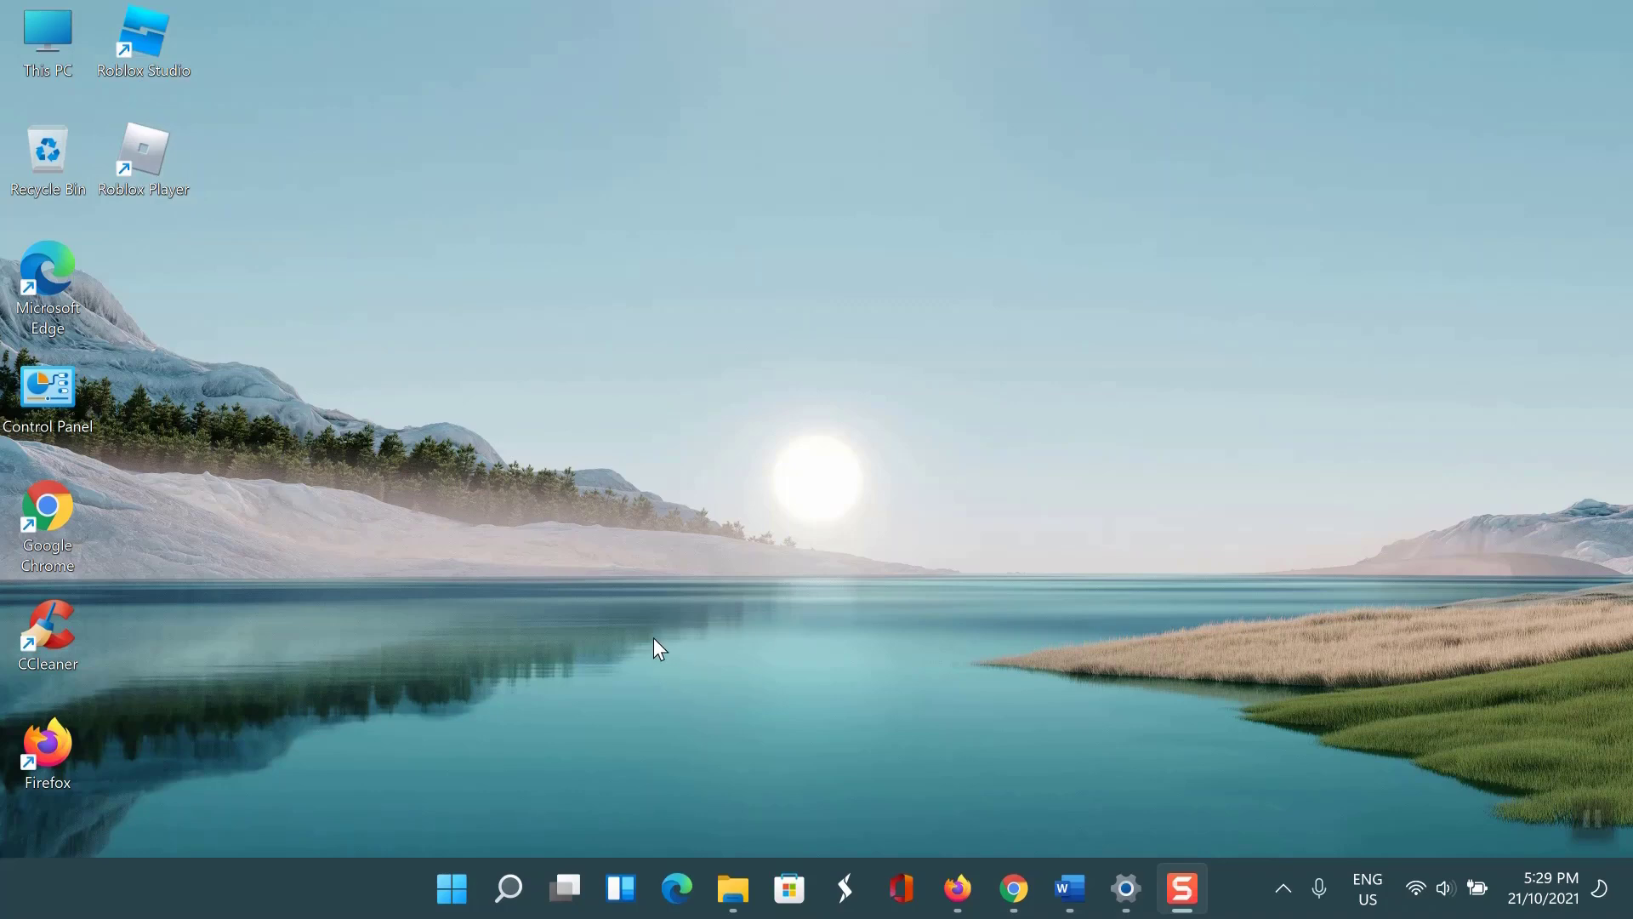
pyautogui.moveTo(667, 672)
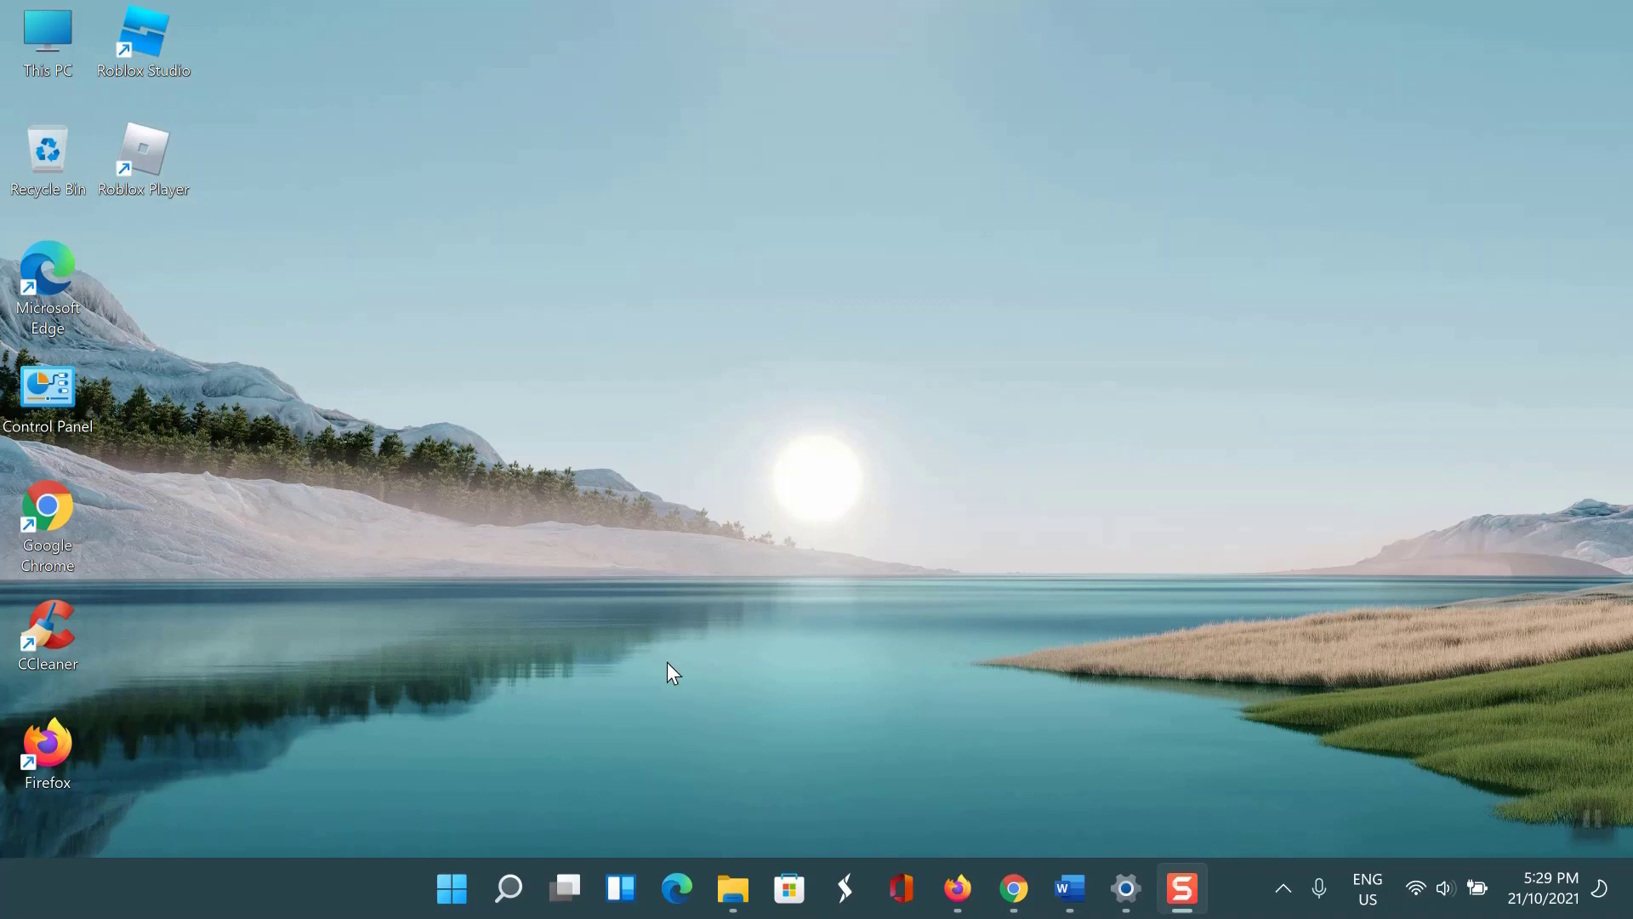
pyautogui.moveTo(626, 734)
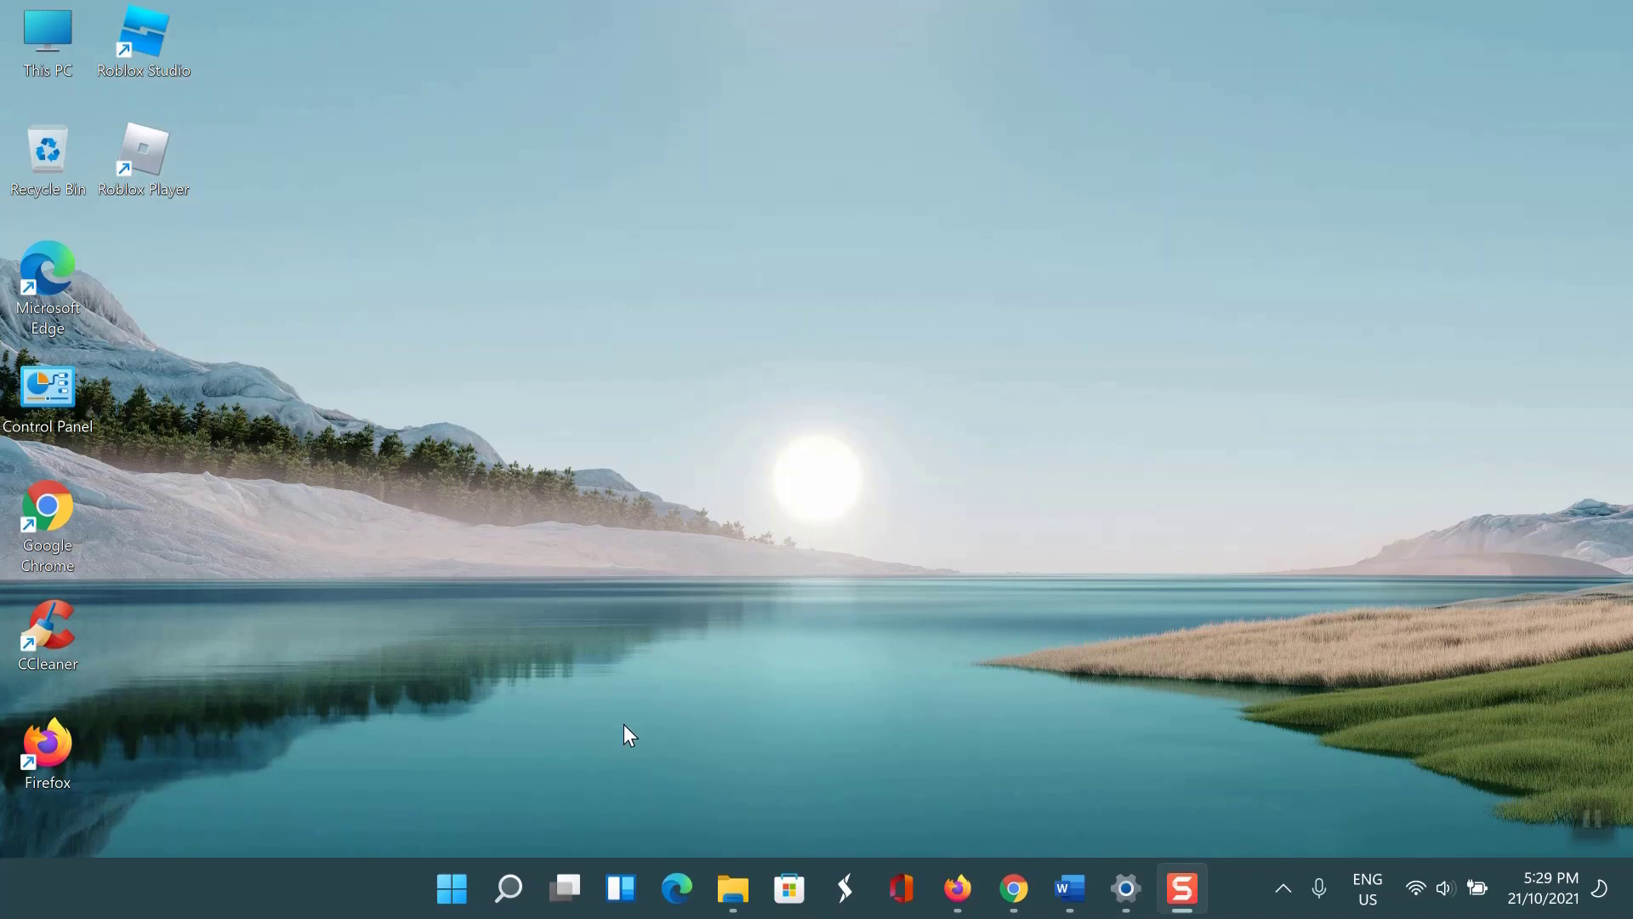
# - Run %appdata% from the Run dialog to open the AppData Roaming folder
pyautogui.press('win+r')
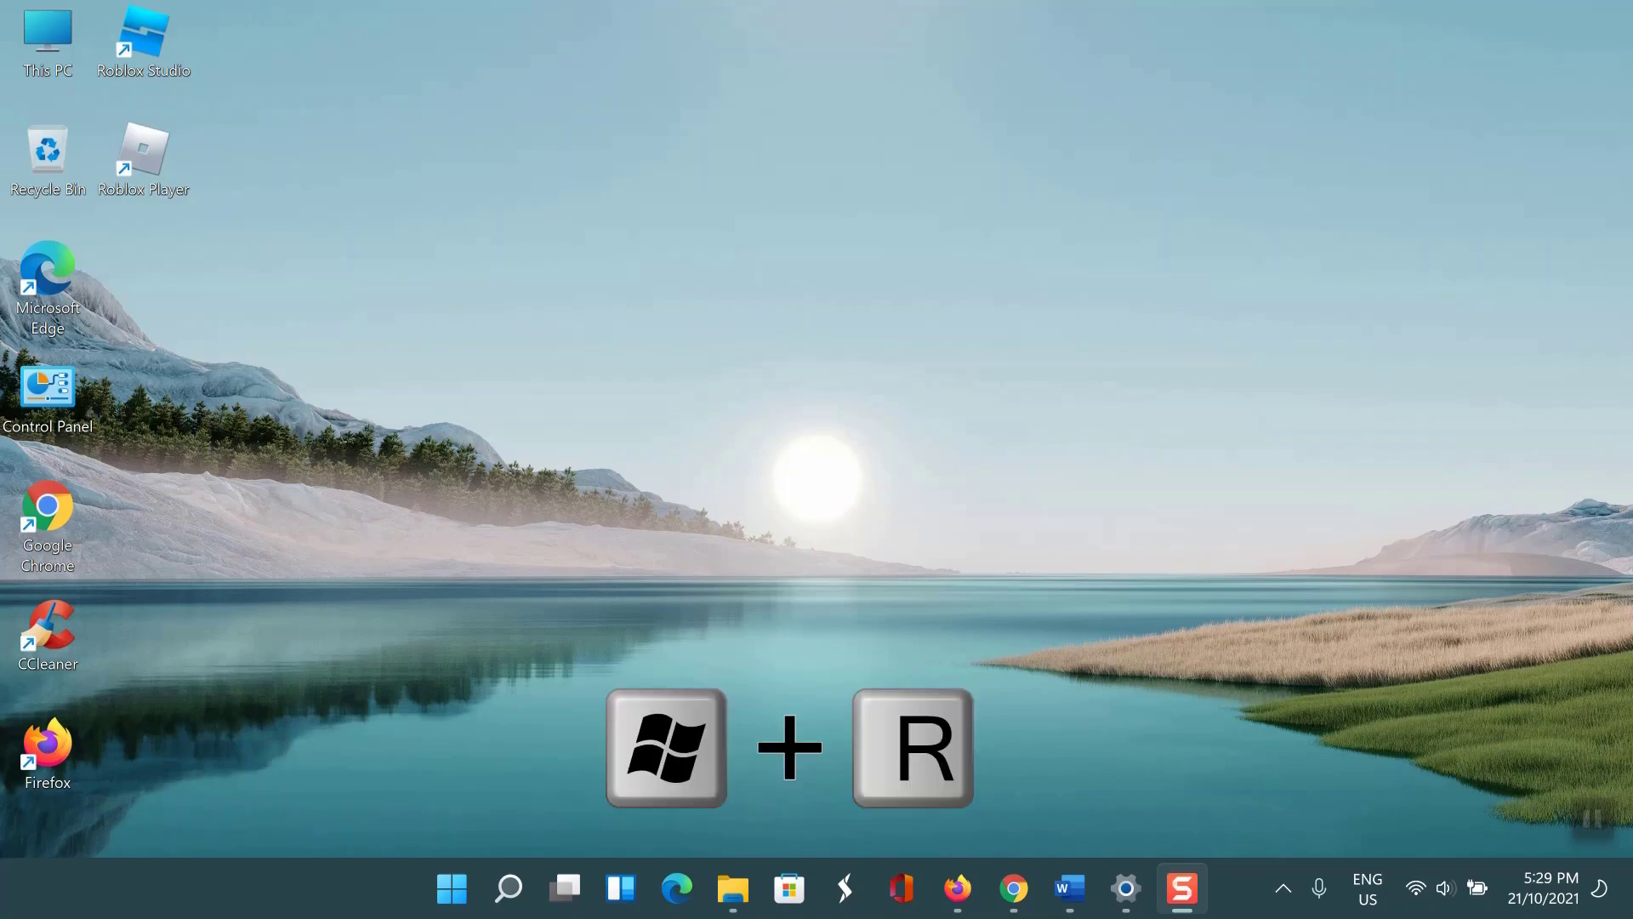
pyautogui.press('win+r')
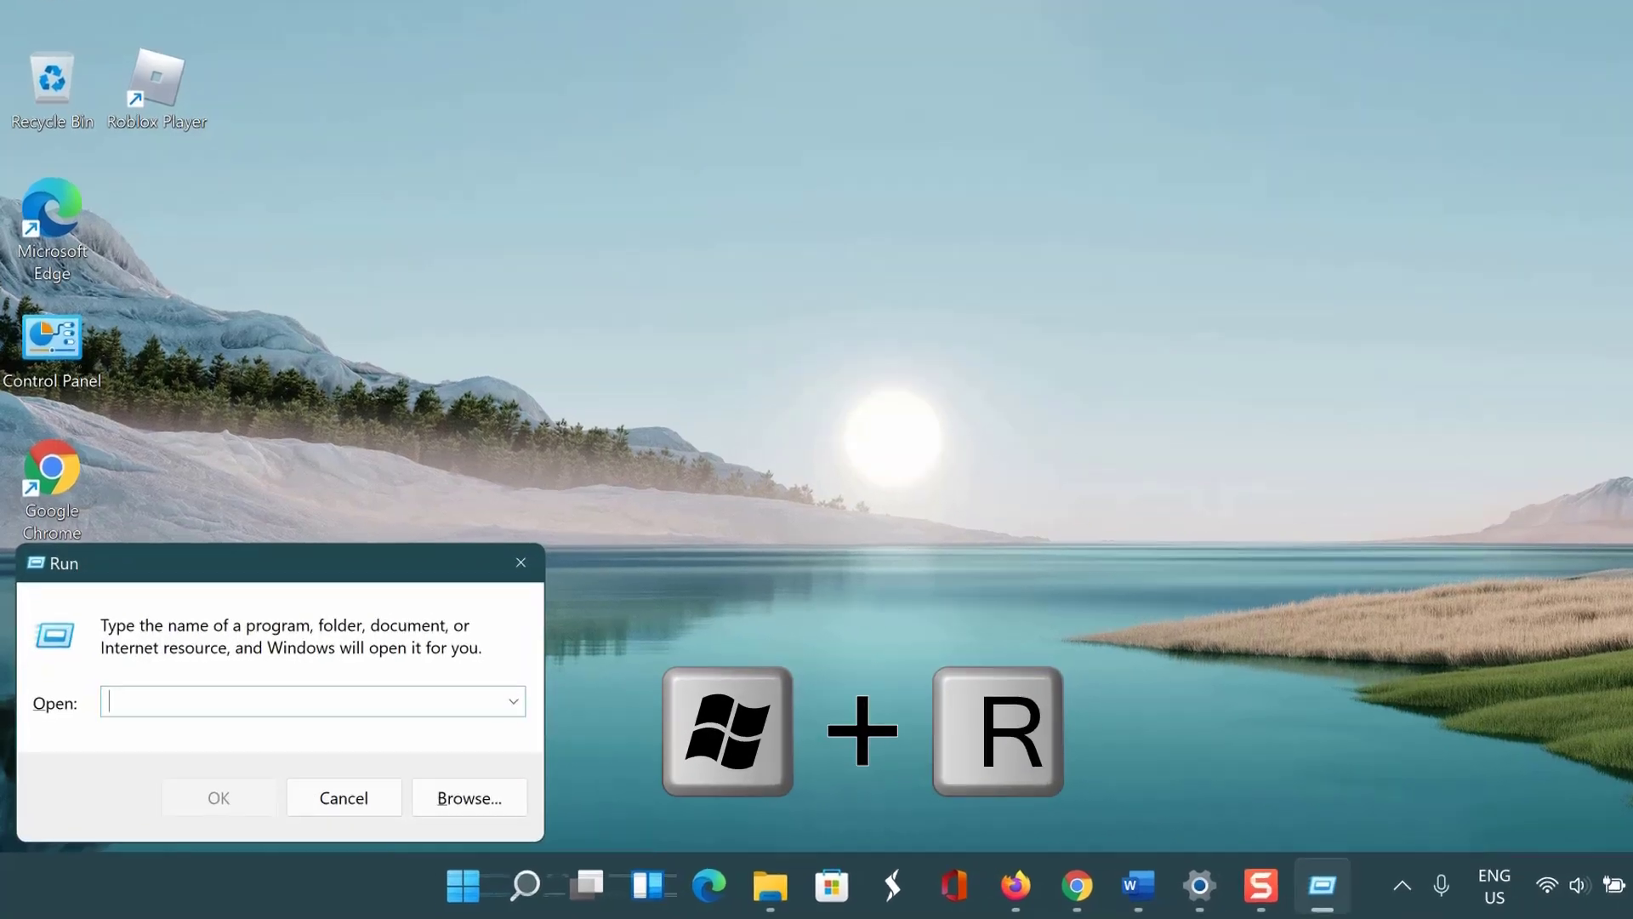
pyautogui.write('%')
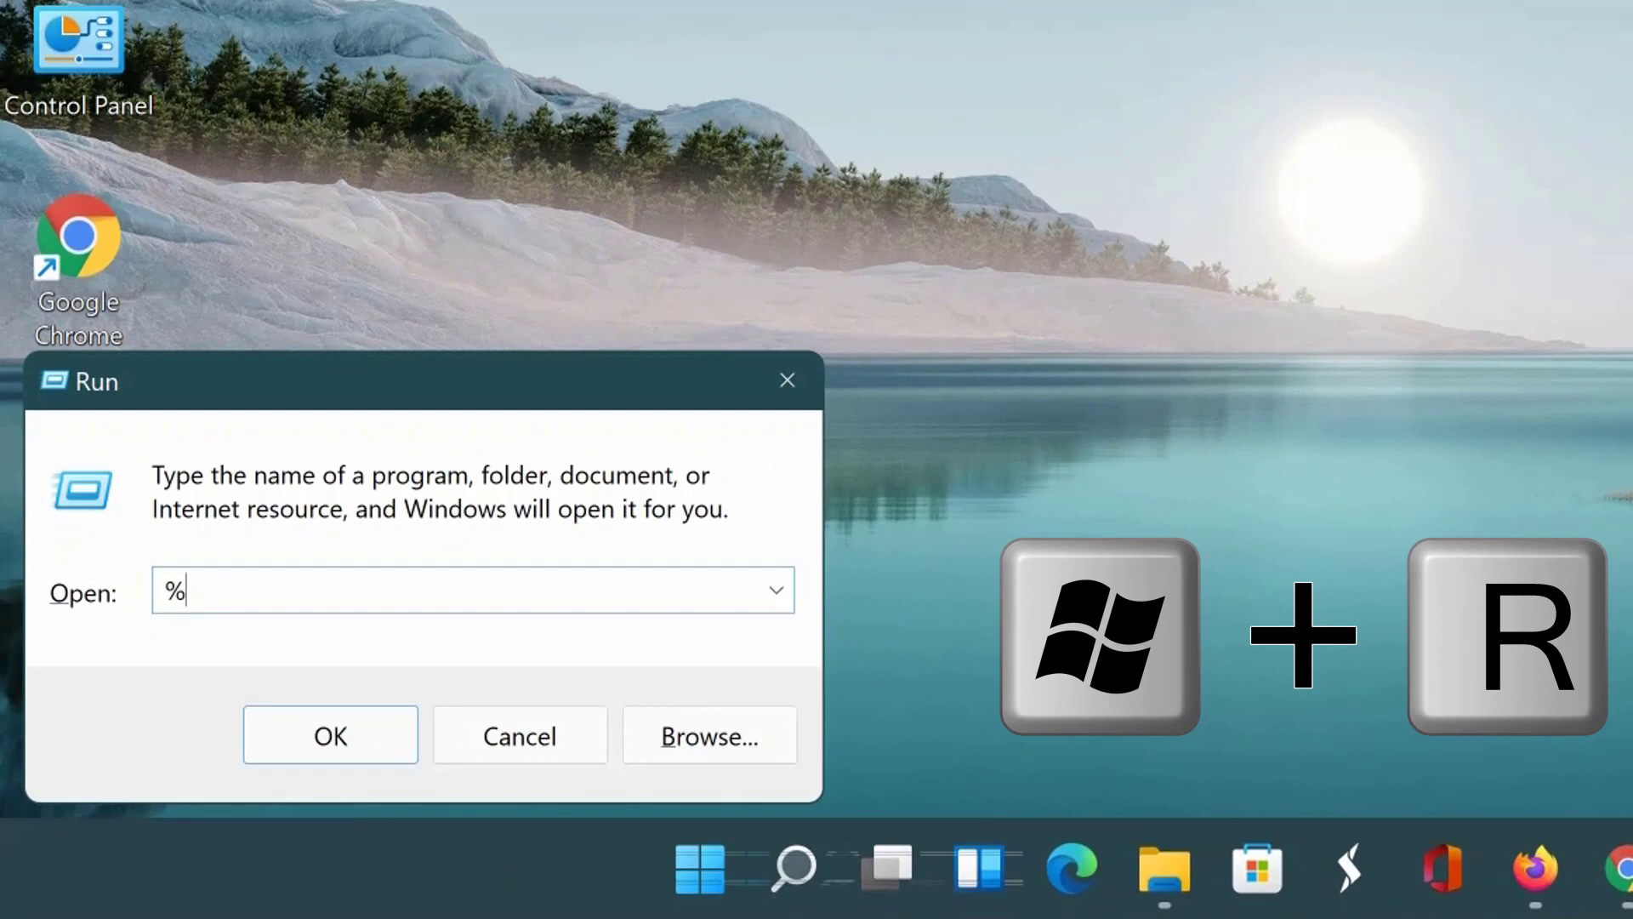
pyautogui.write('appdata%')
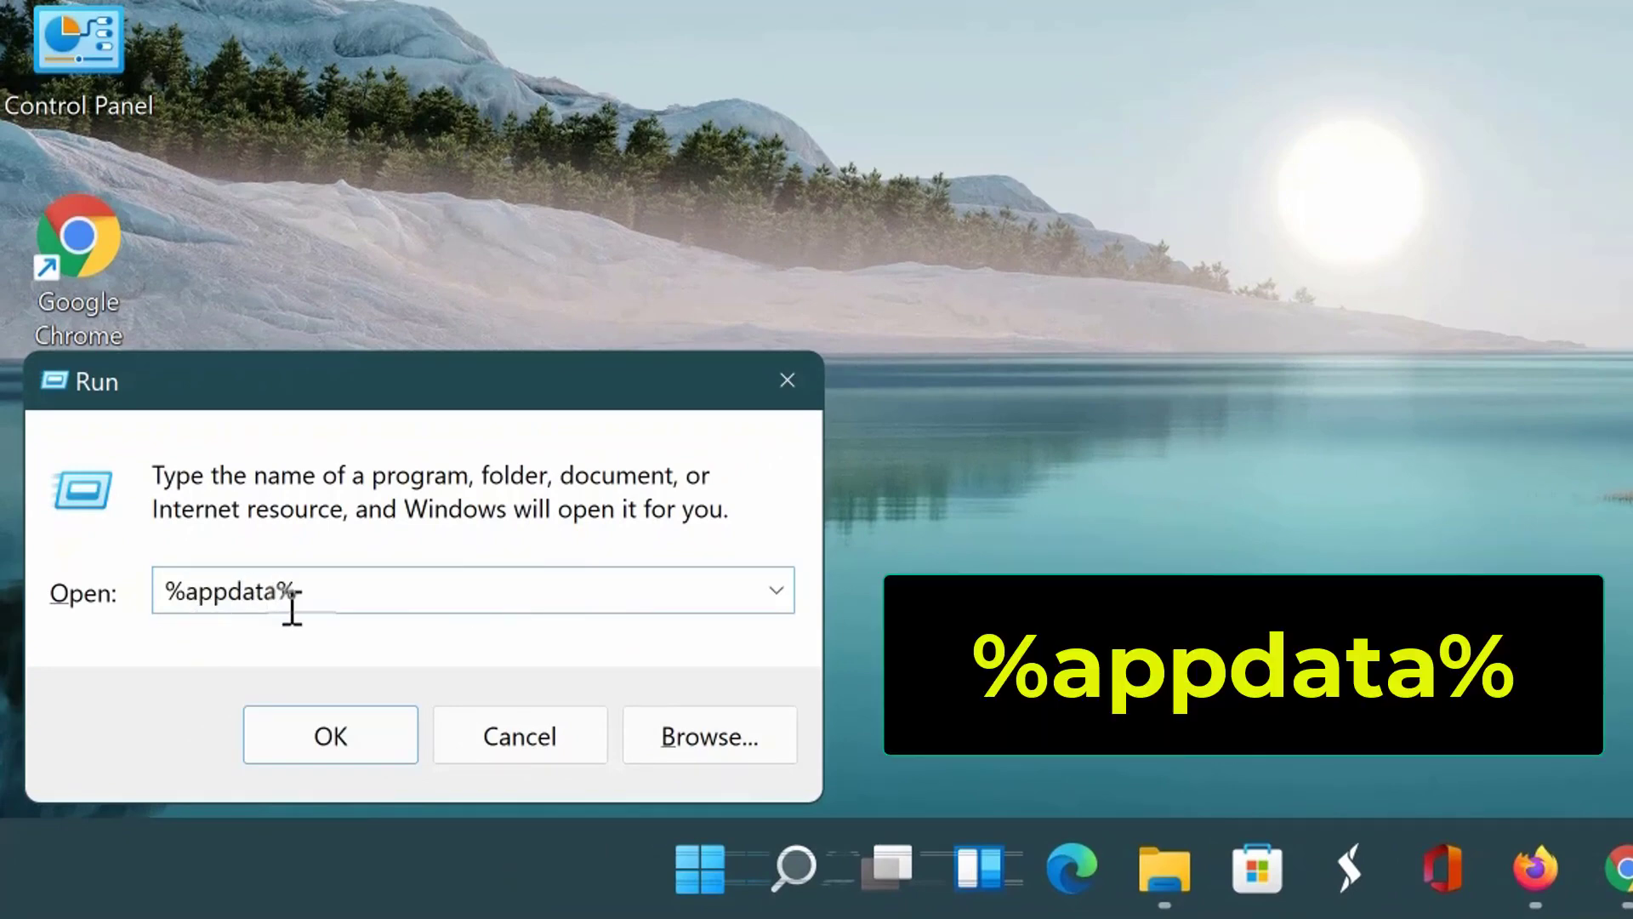
pyautogui.click(329, 734)
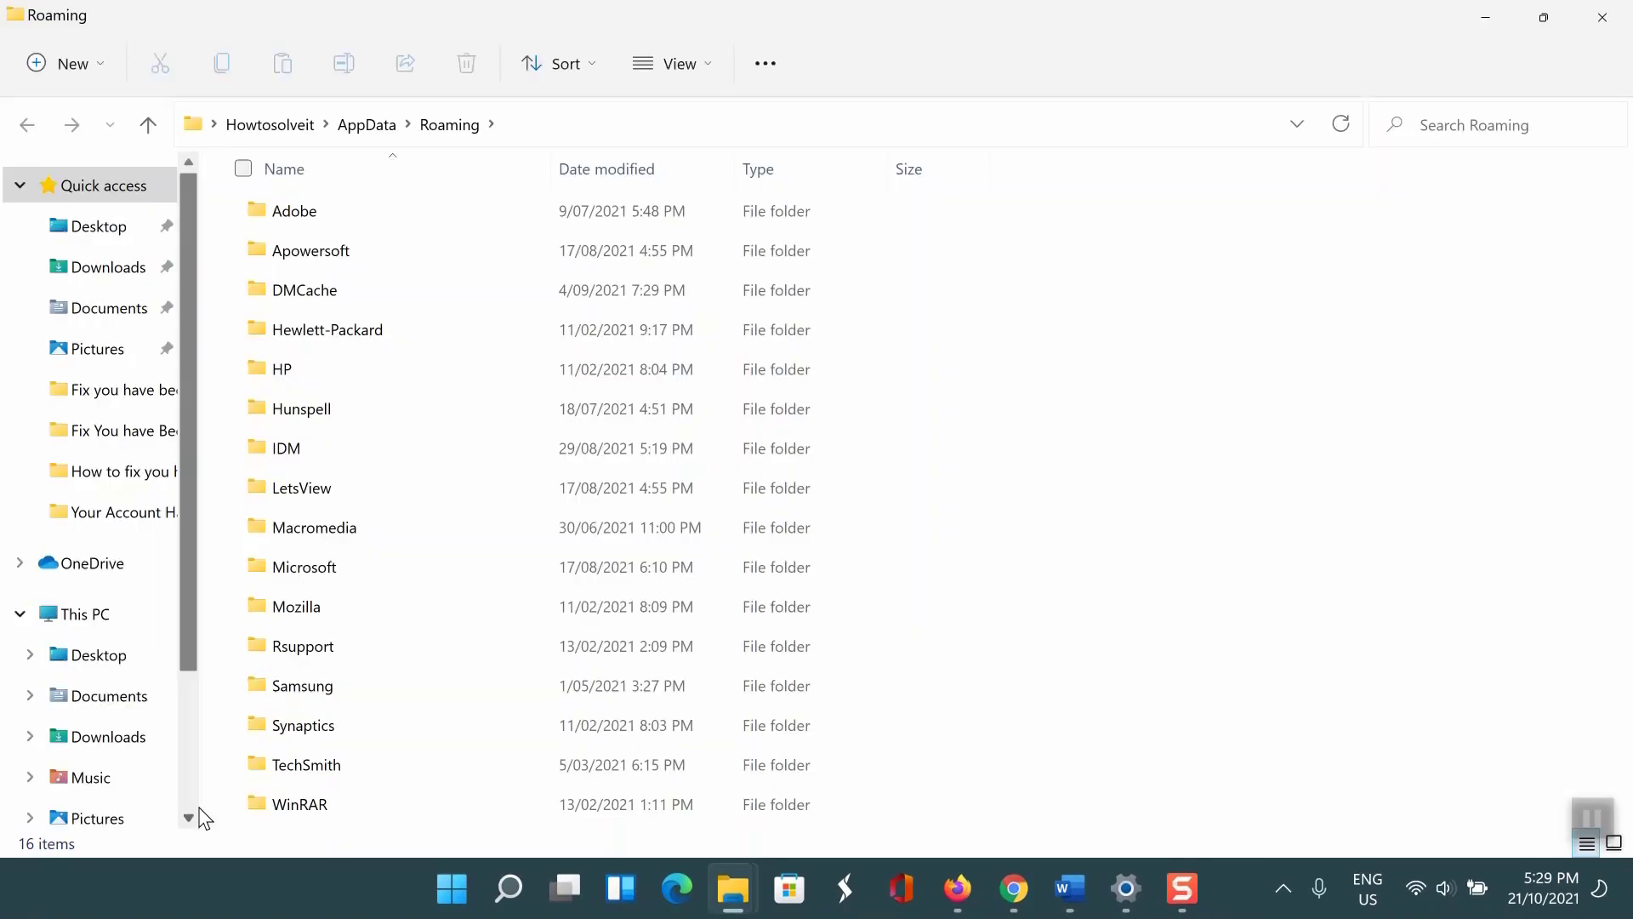
# - Navigate from Roaming up to AppData, then into Local\Roblox
pyautogui.click(295, 210)
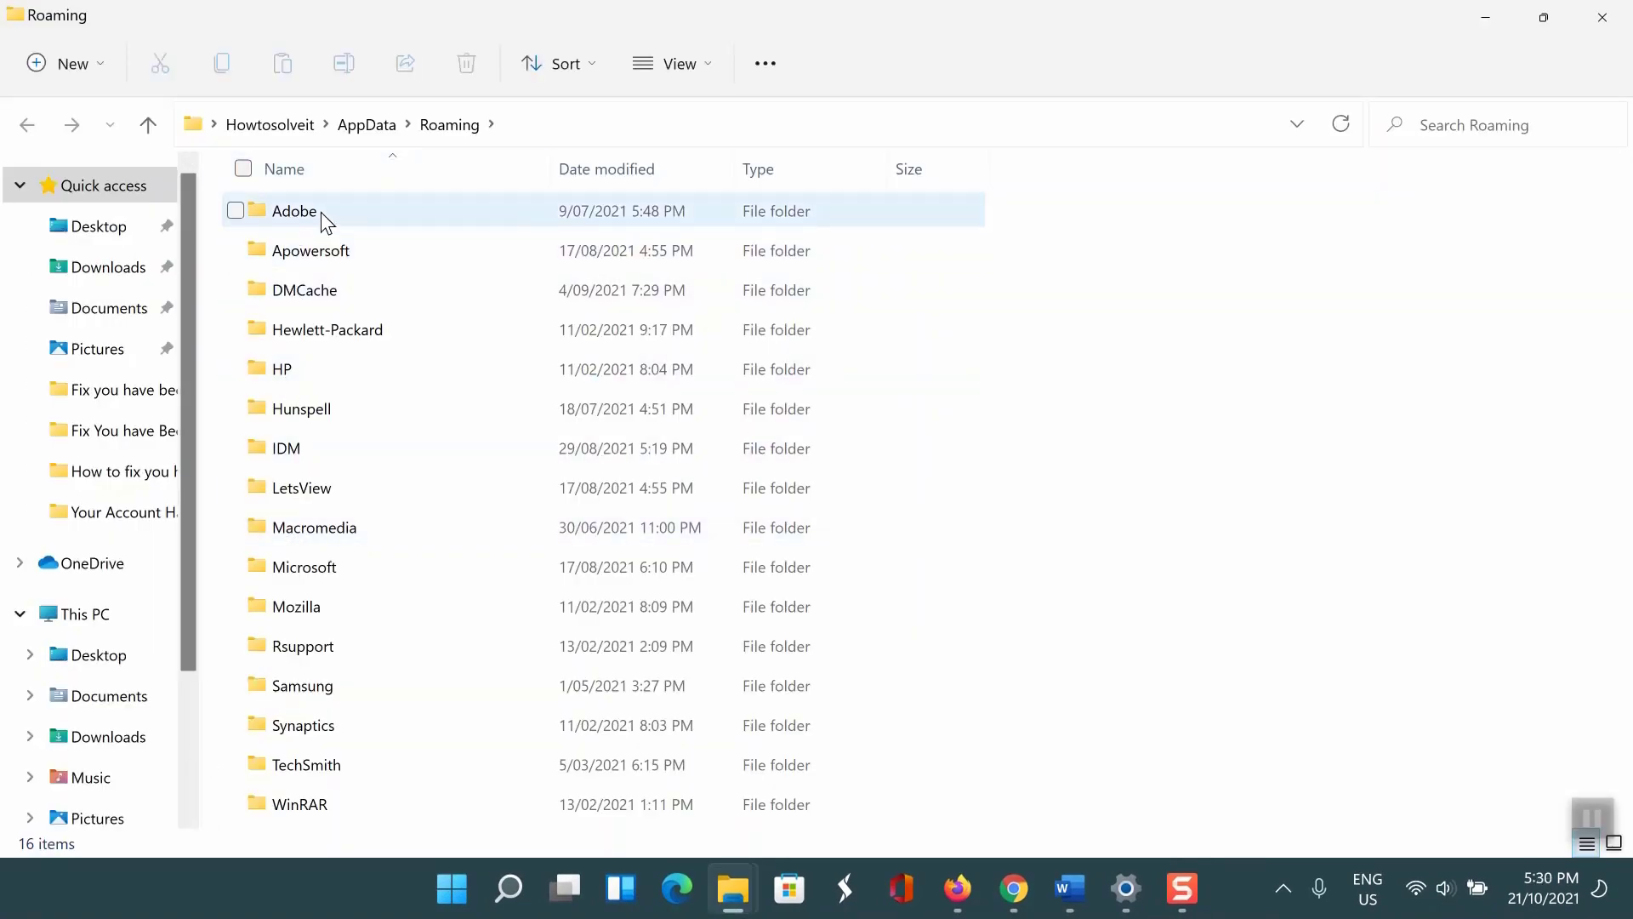
pyautogui.moveTo(367, 124)
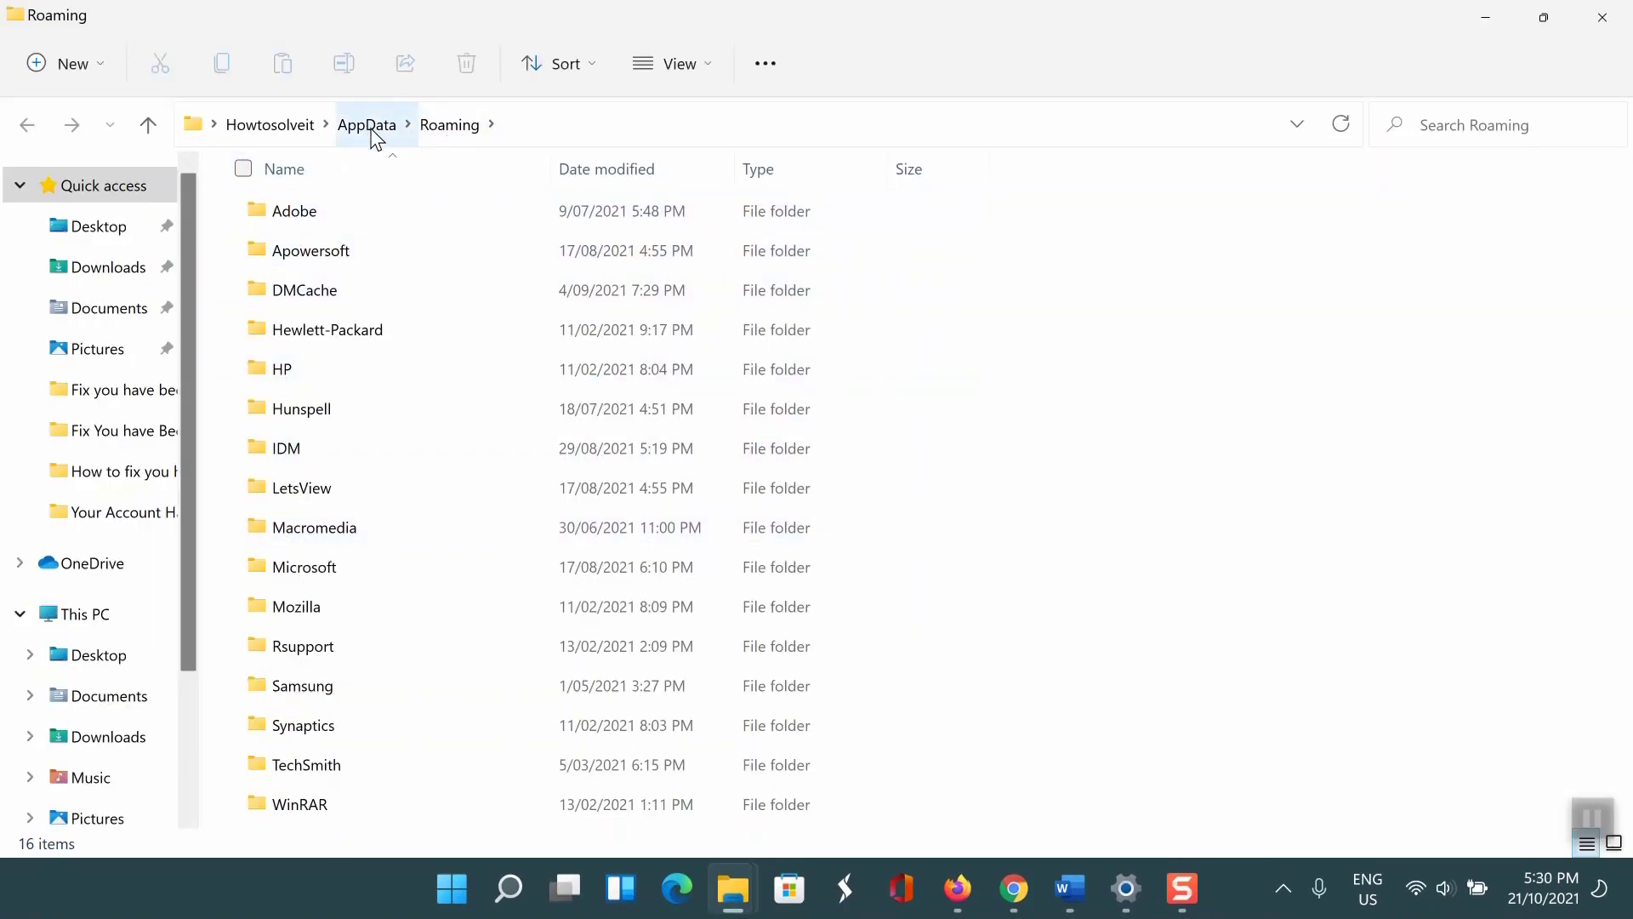
pyautogui.click(367, 124)
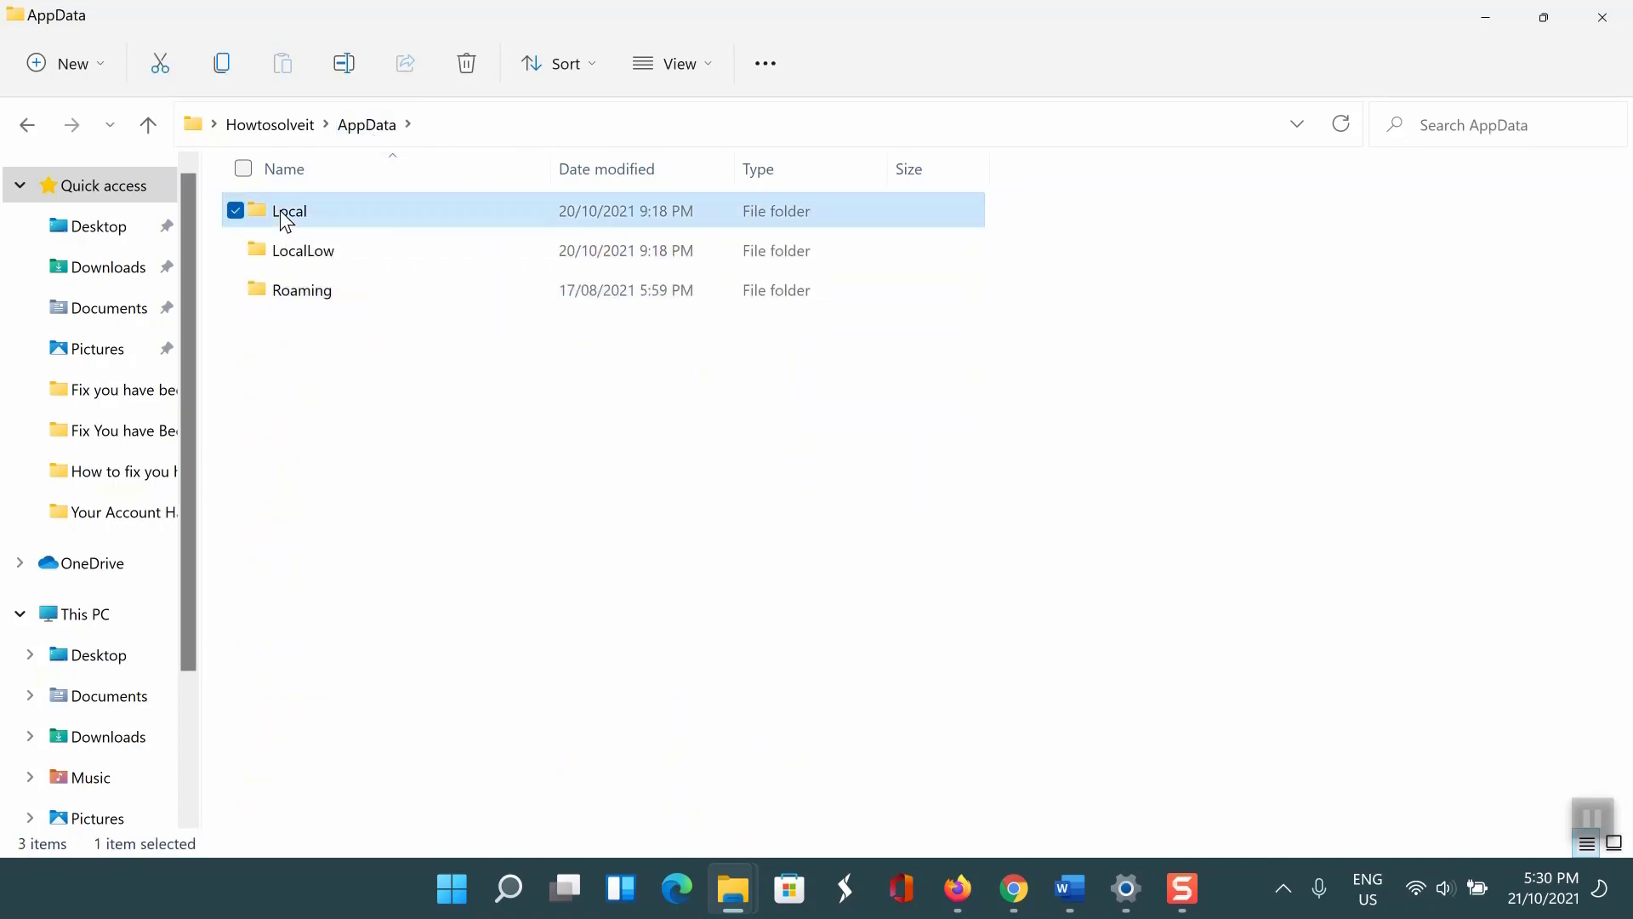
pyautogui.doubleClick(288, 211)
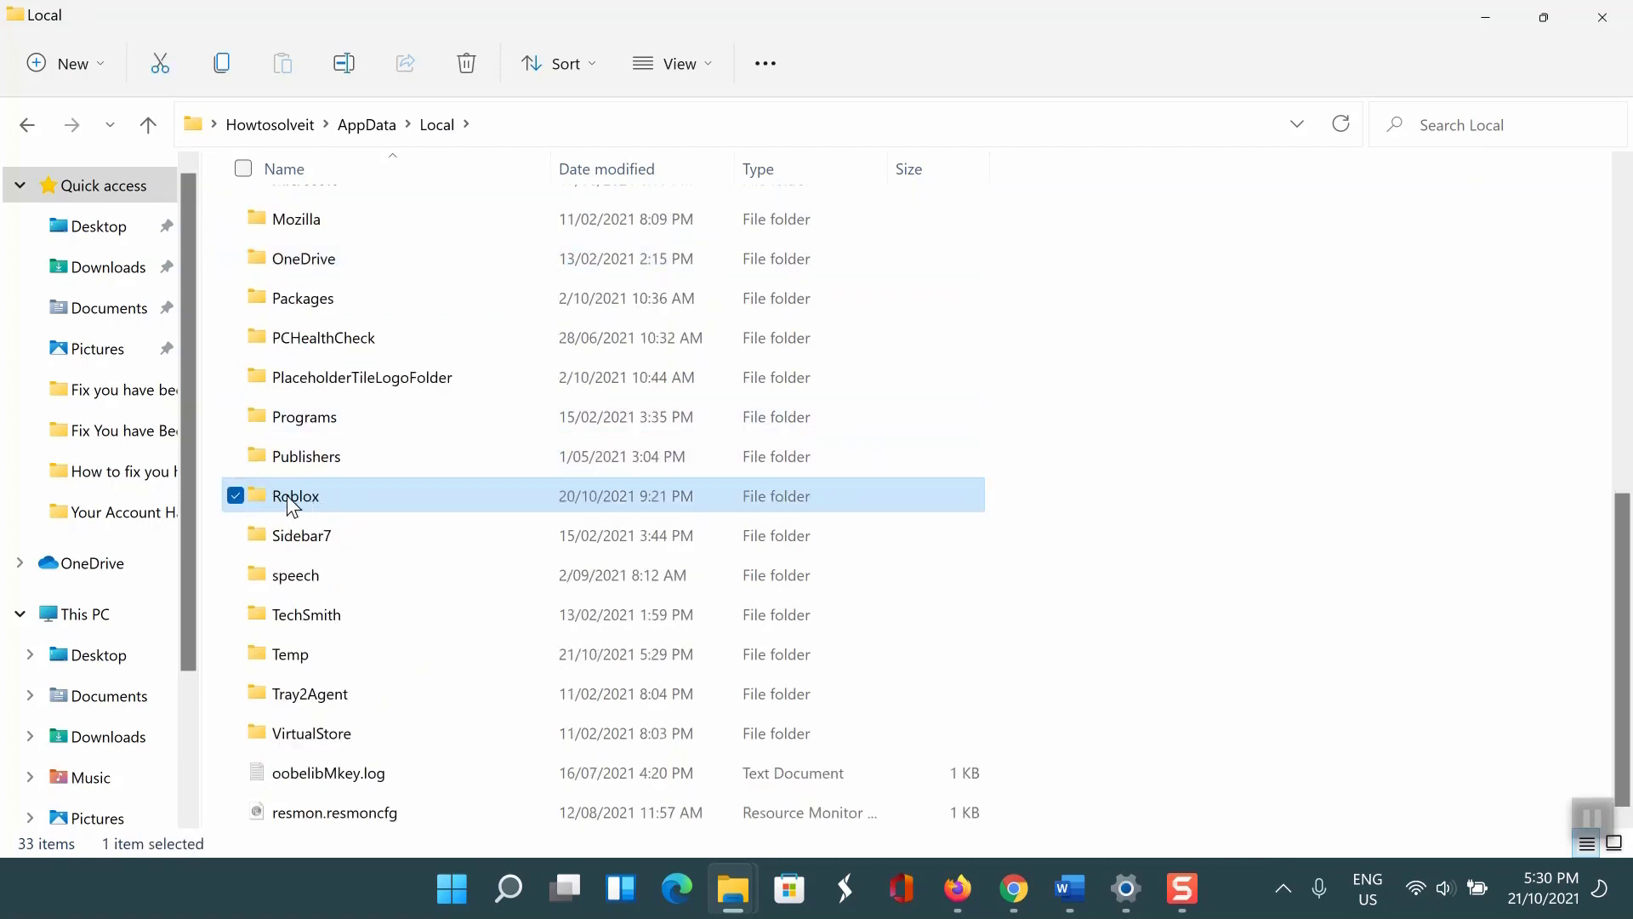
pyautogui.doubleClick(295, 495)
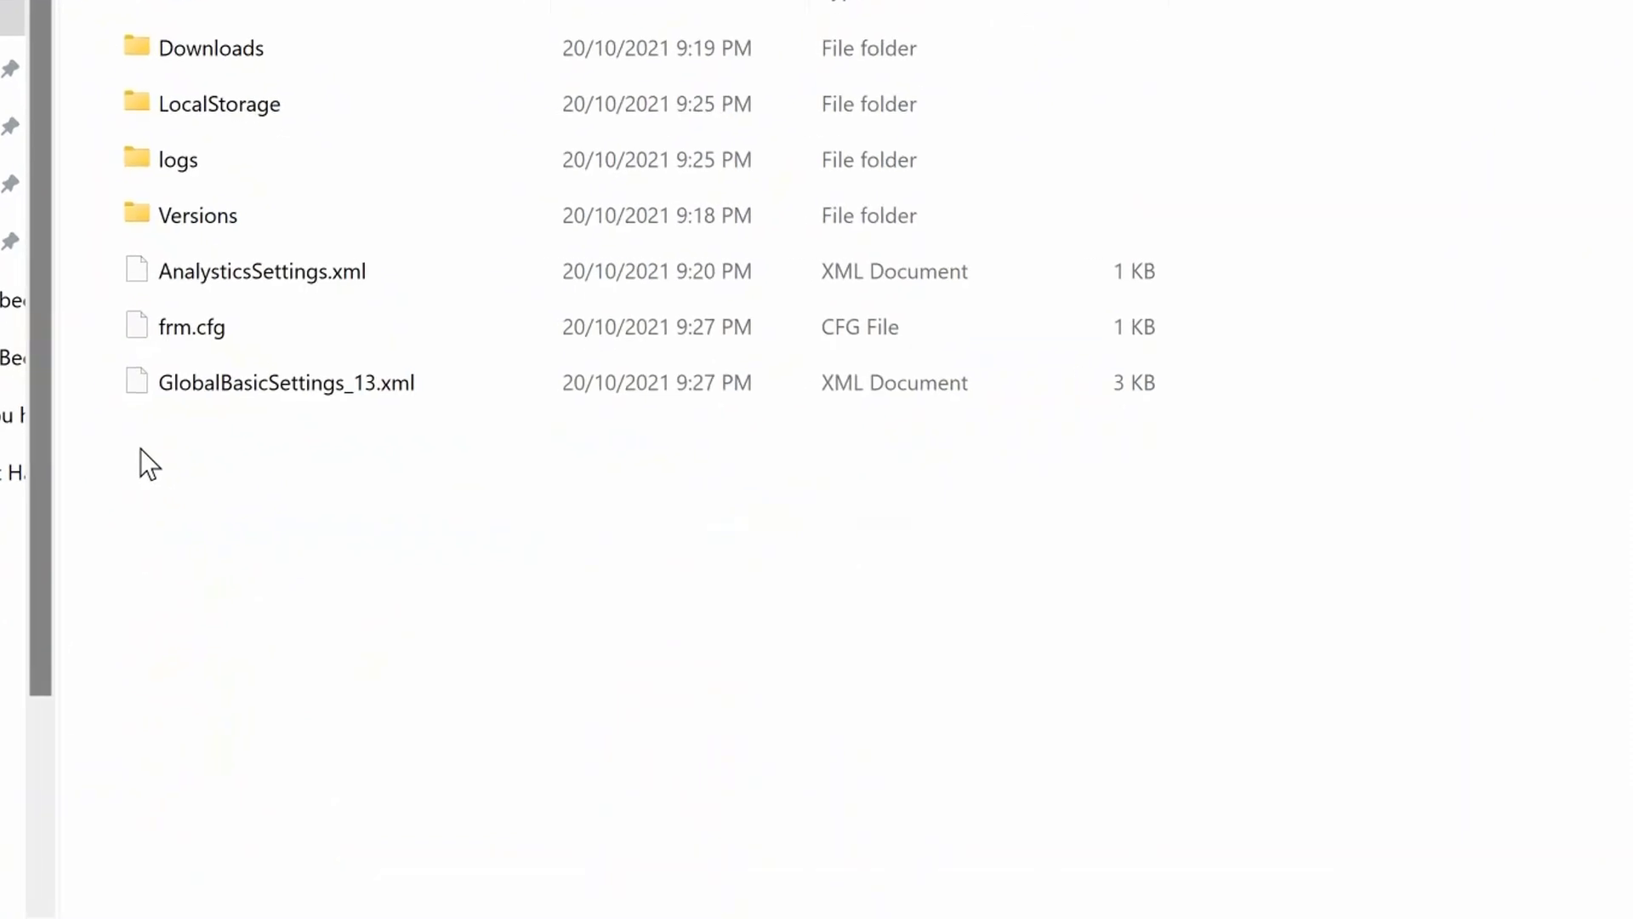
# - Delete AnalyticsSettings.xml, frm.cfg and GlobalBasicSettings_13.xml from the Roblox folder
pyautogui.click(261, 270)
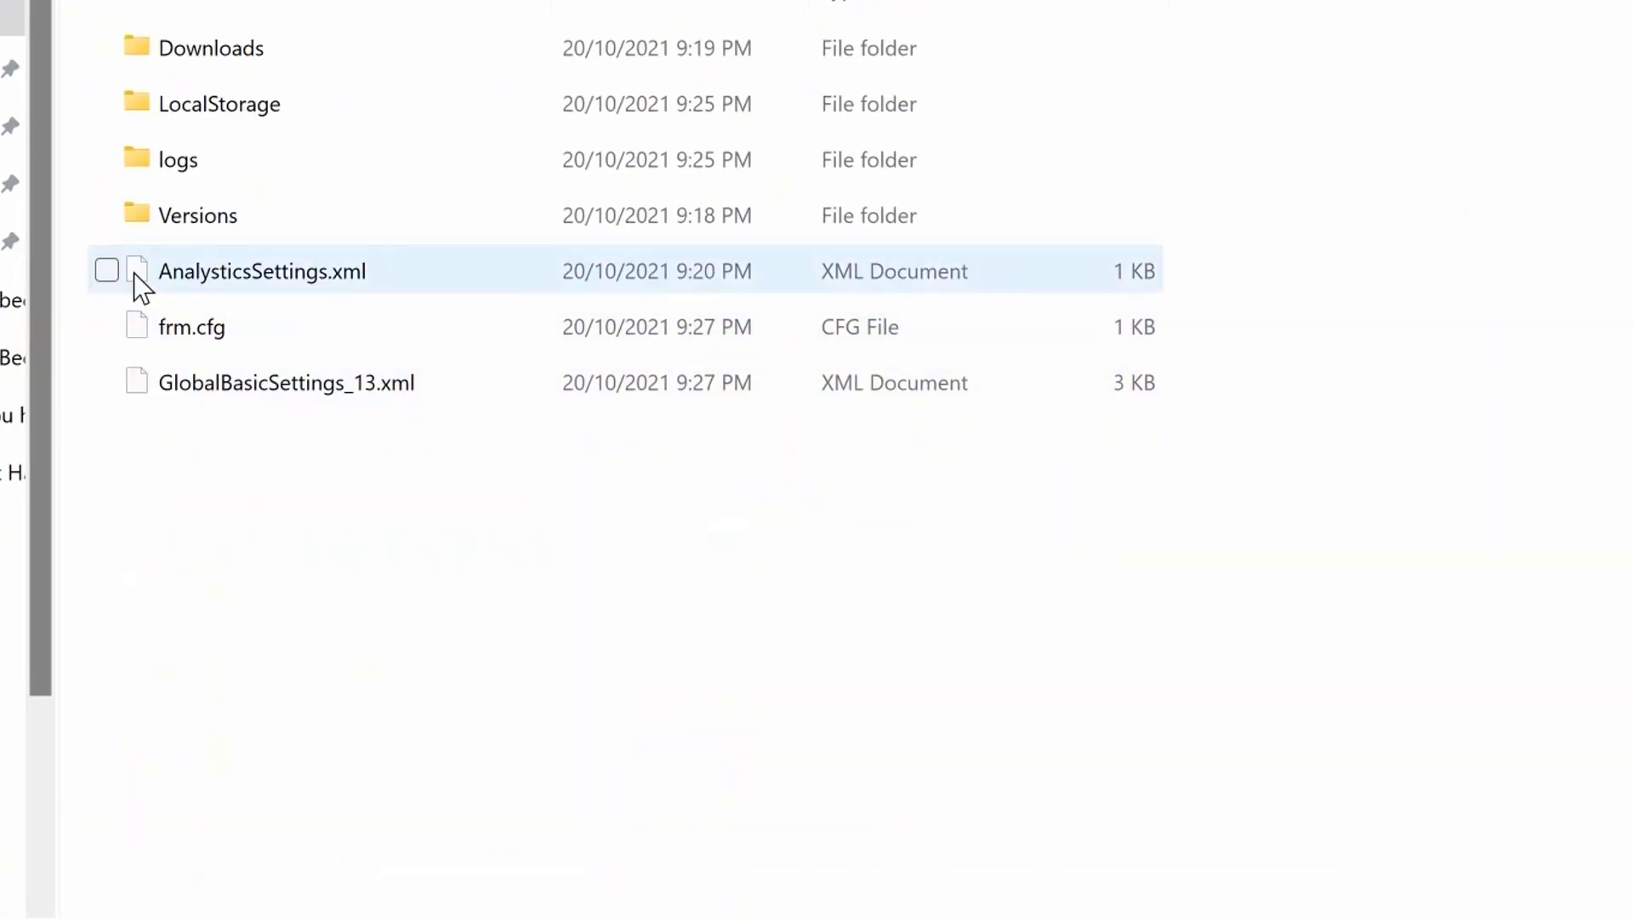
pyautogui.click(106, 271)
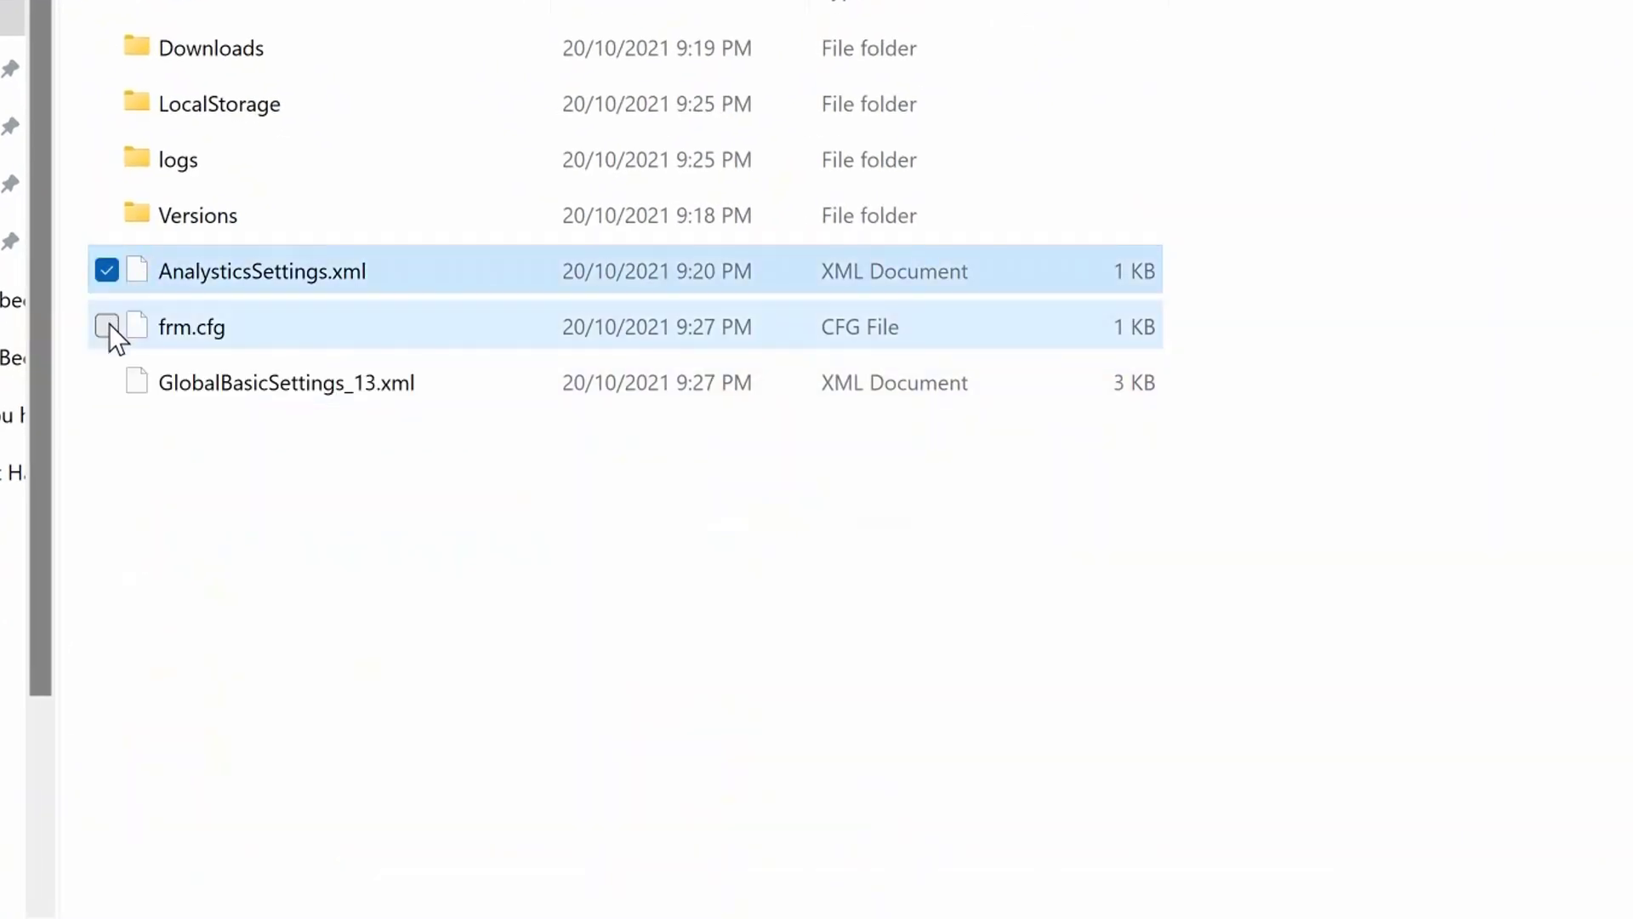
pyautogui.click(106, 326)
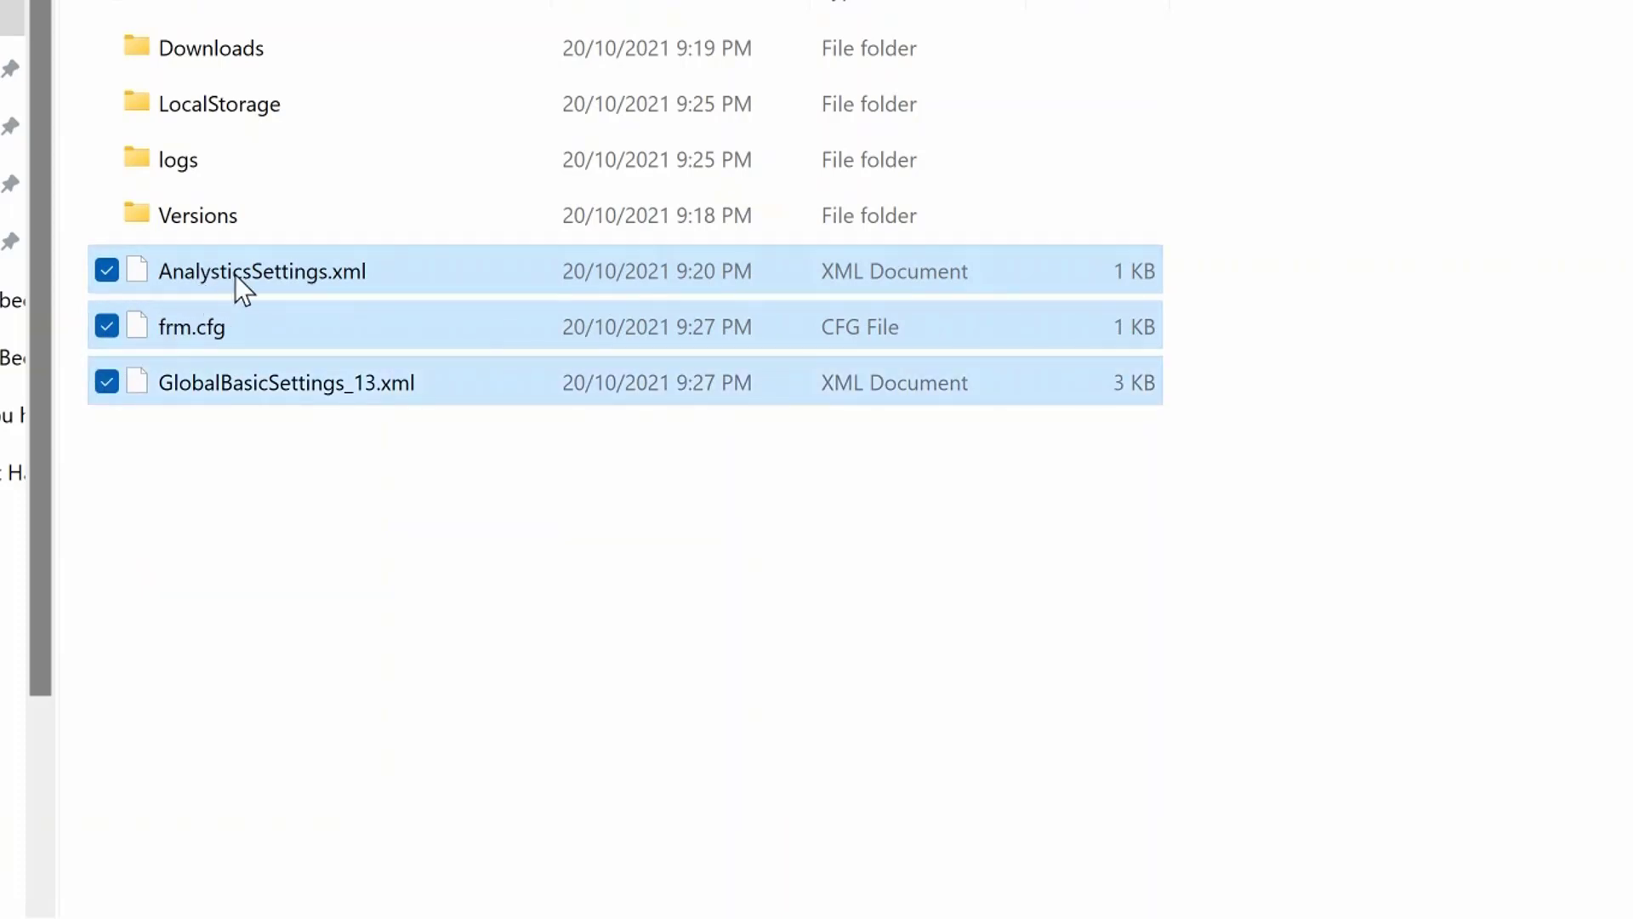
pyautogui.rightClick(261, 270)
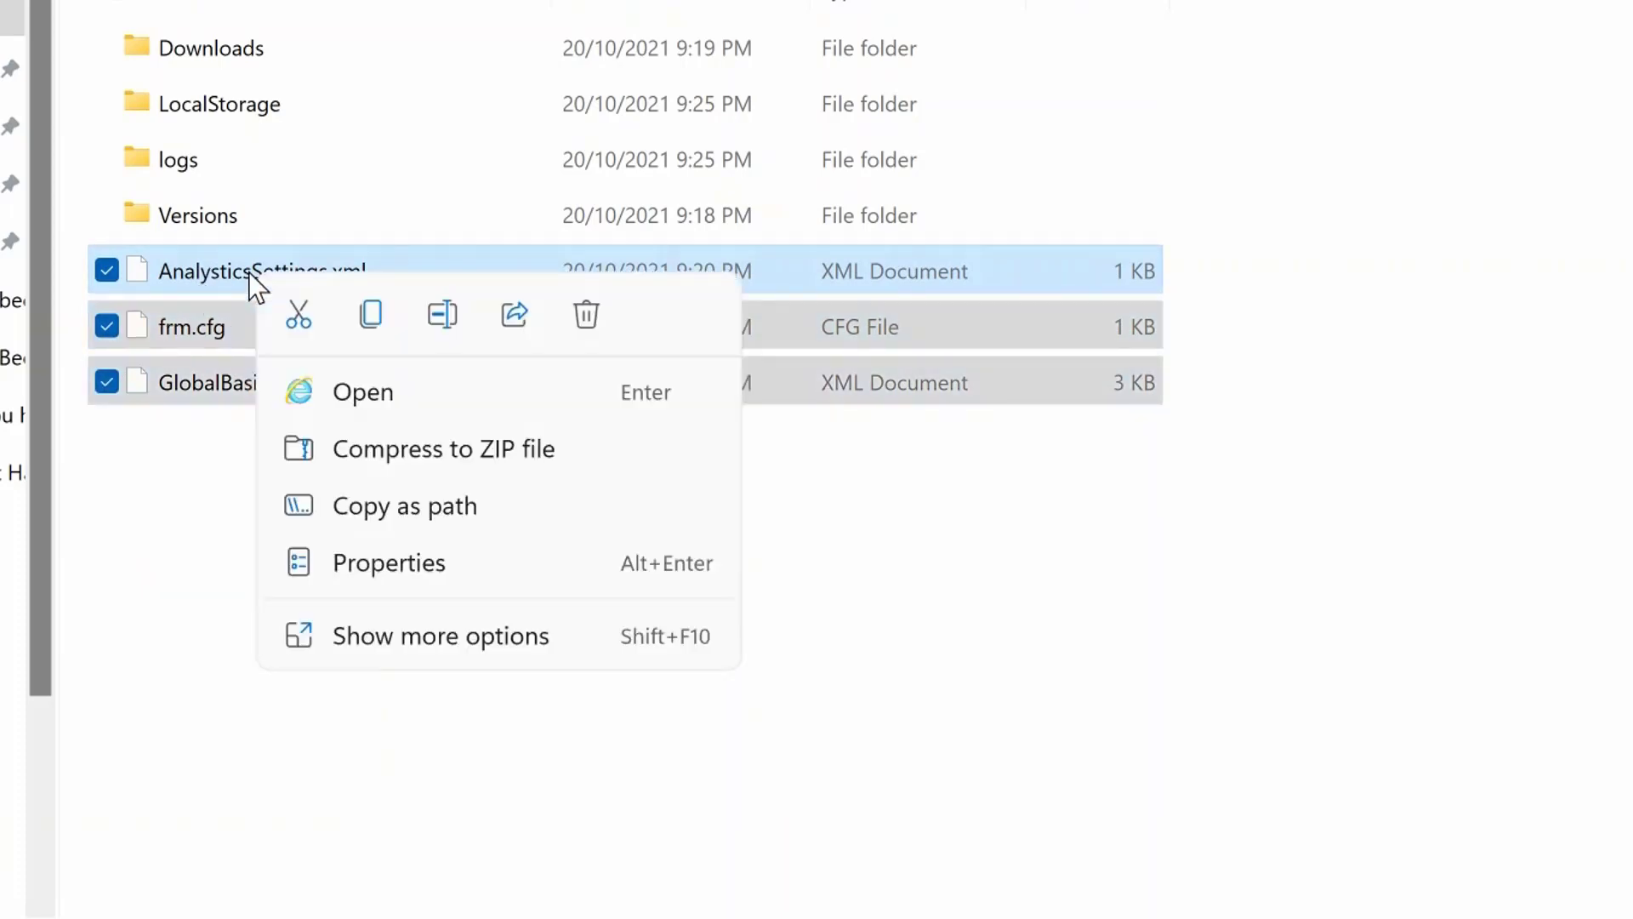
pyautogui.click(593, 326)
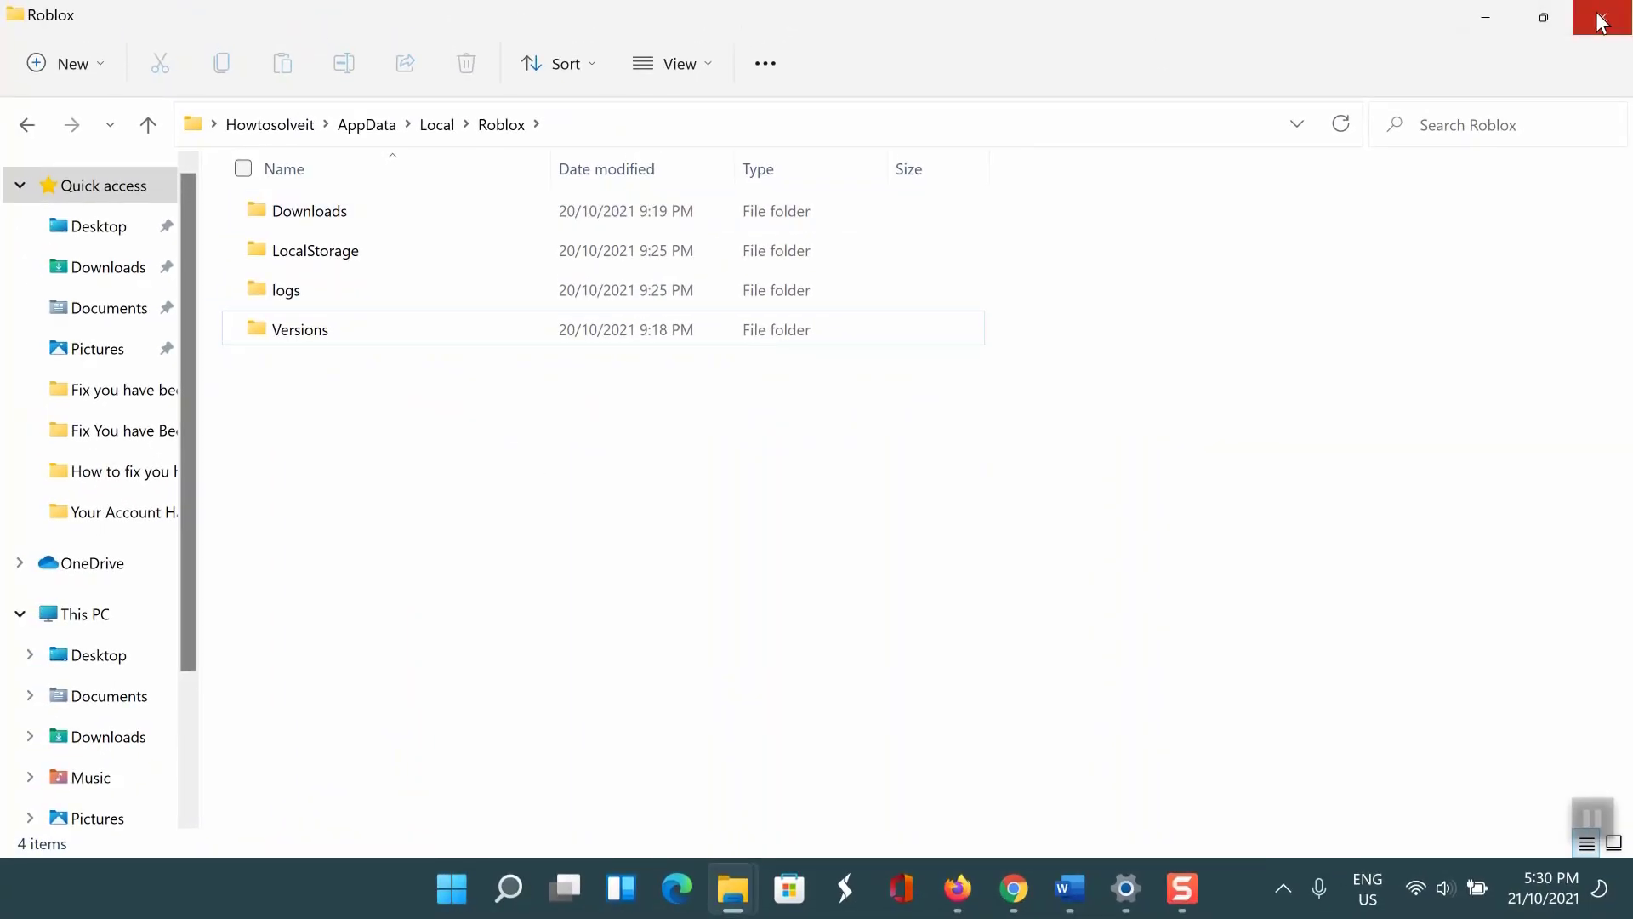
# - Close the File Explorer window to return to the desktop
pyautogui.click(1601, 19)
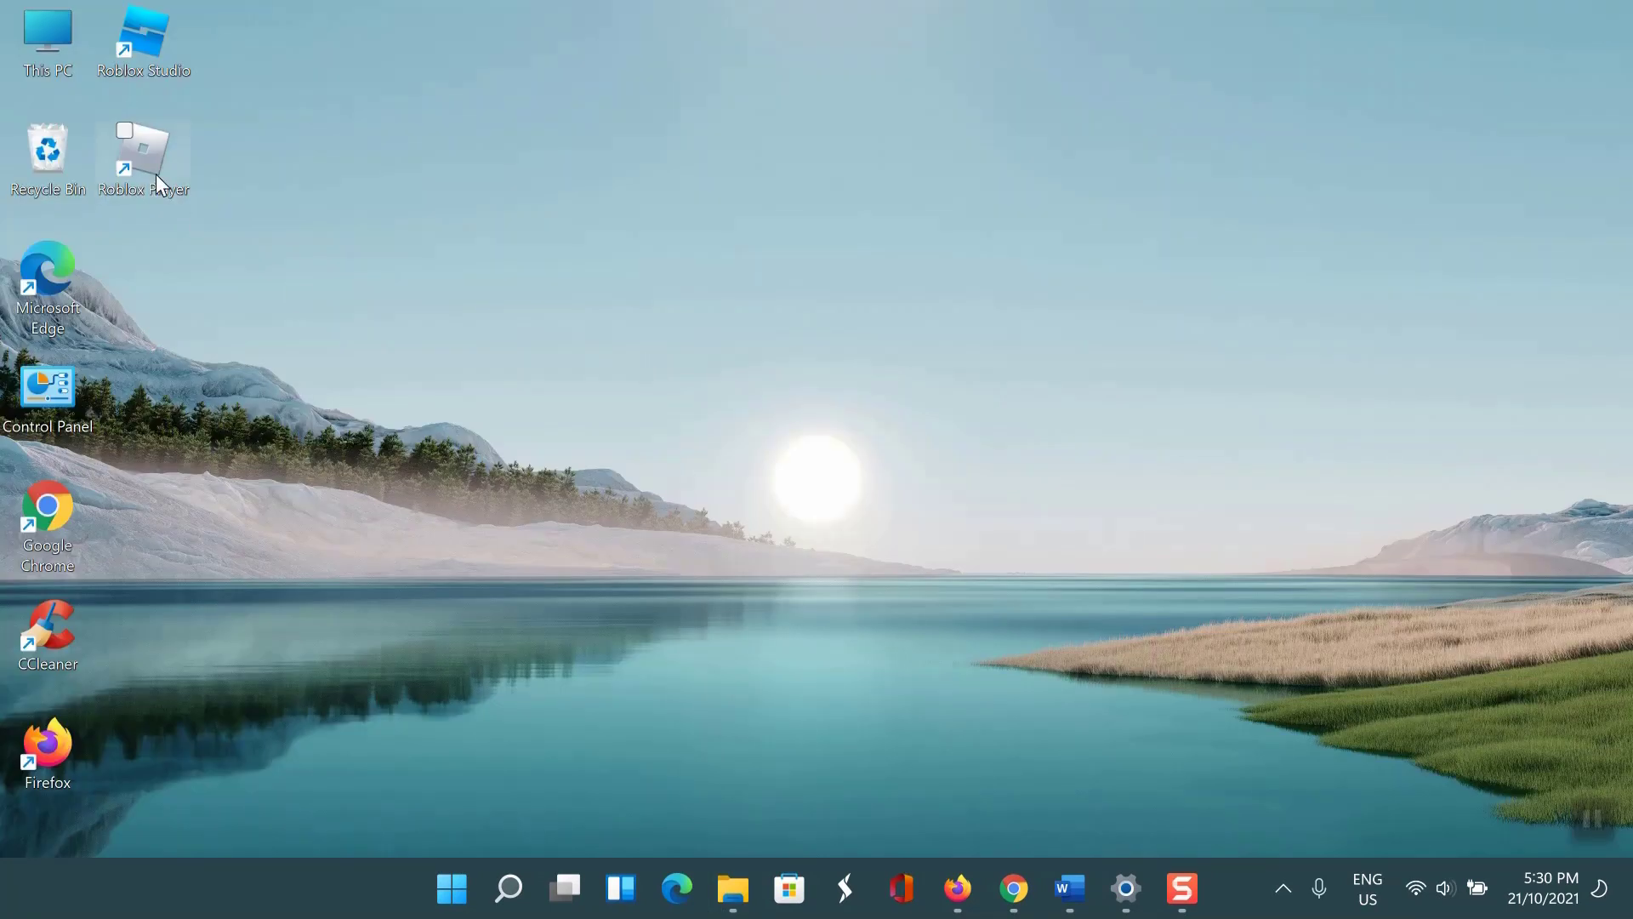
pyautogui.moveTo(143, 156)
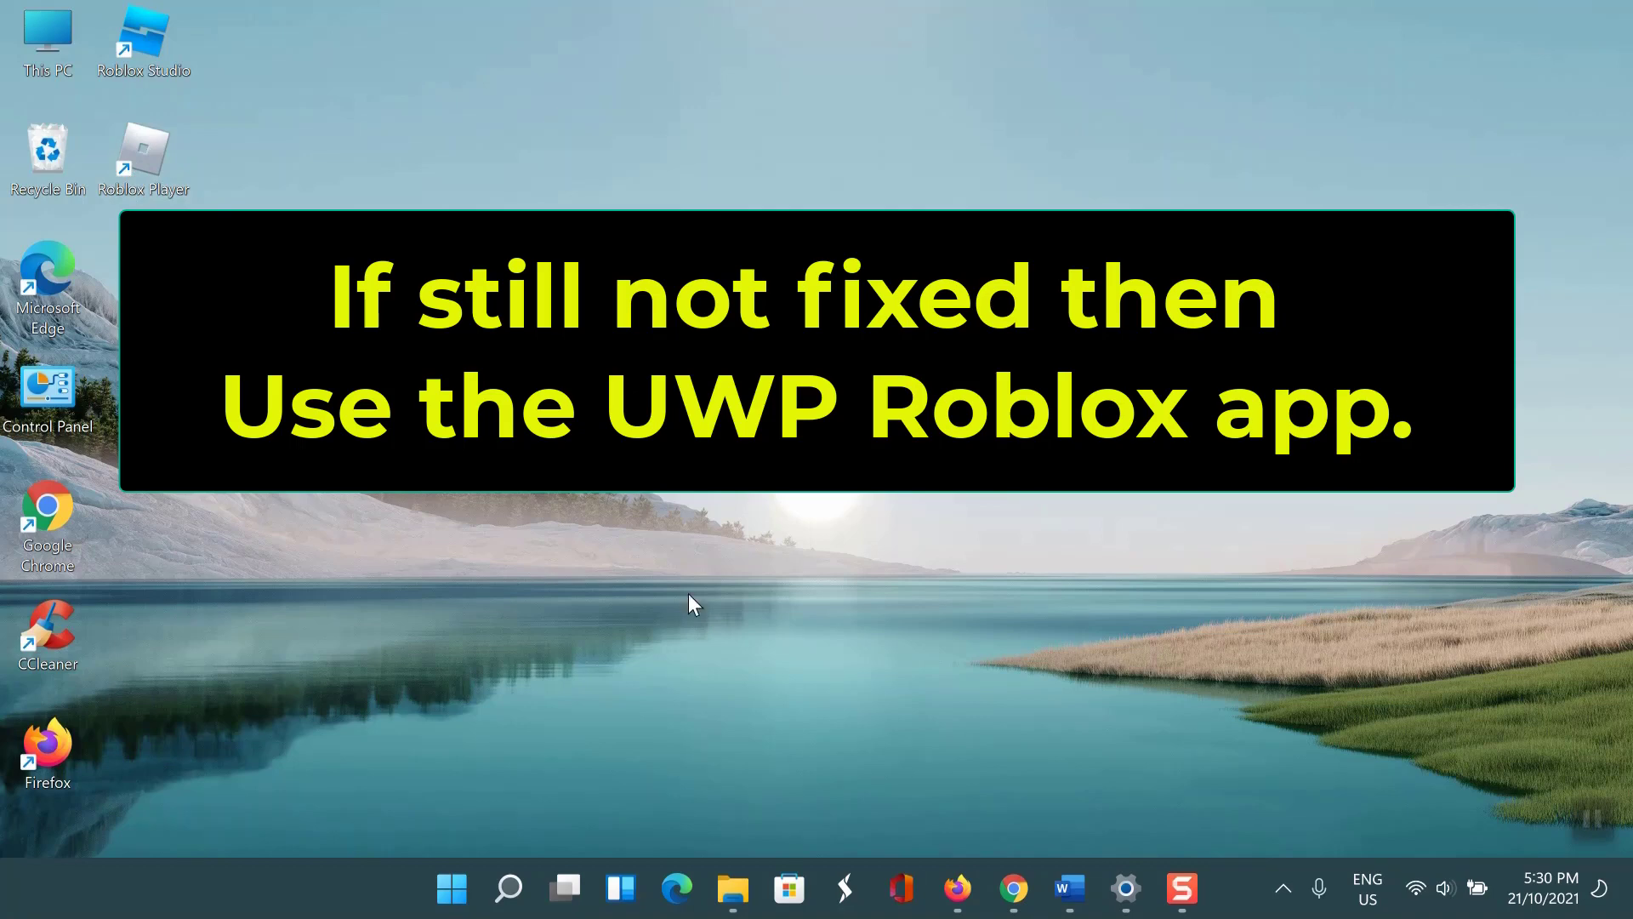
# - Search Microsoft Store for 'roblox' and launch the Roblox app
pyautogui.click(786, 888)
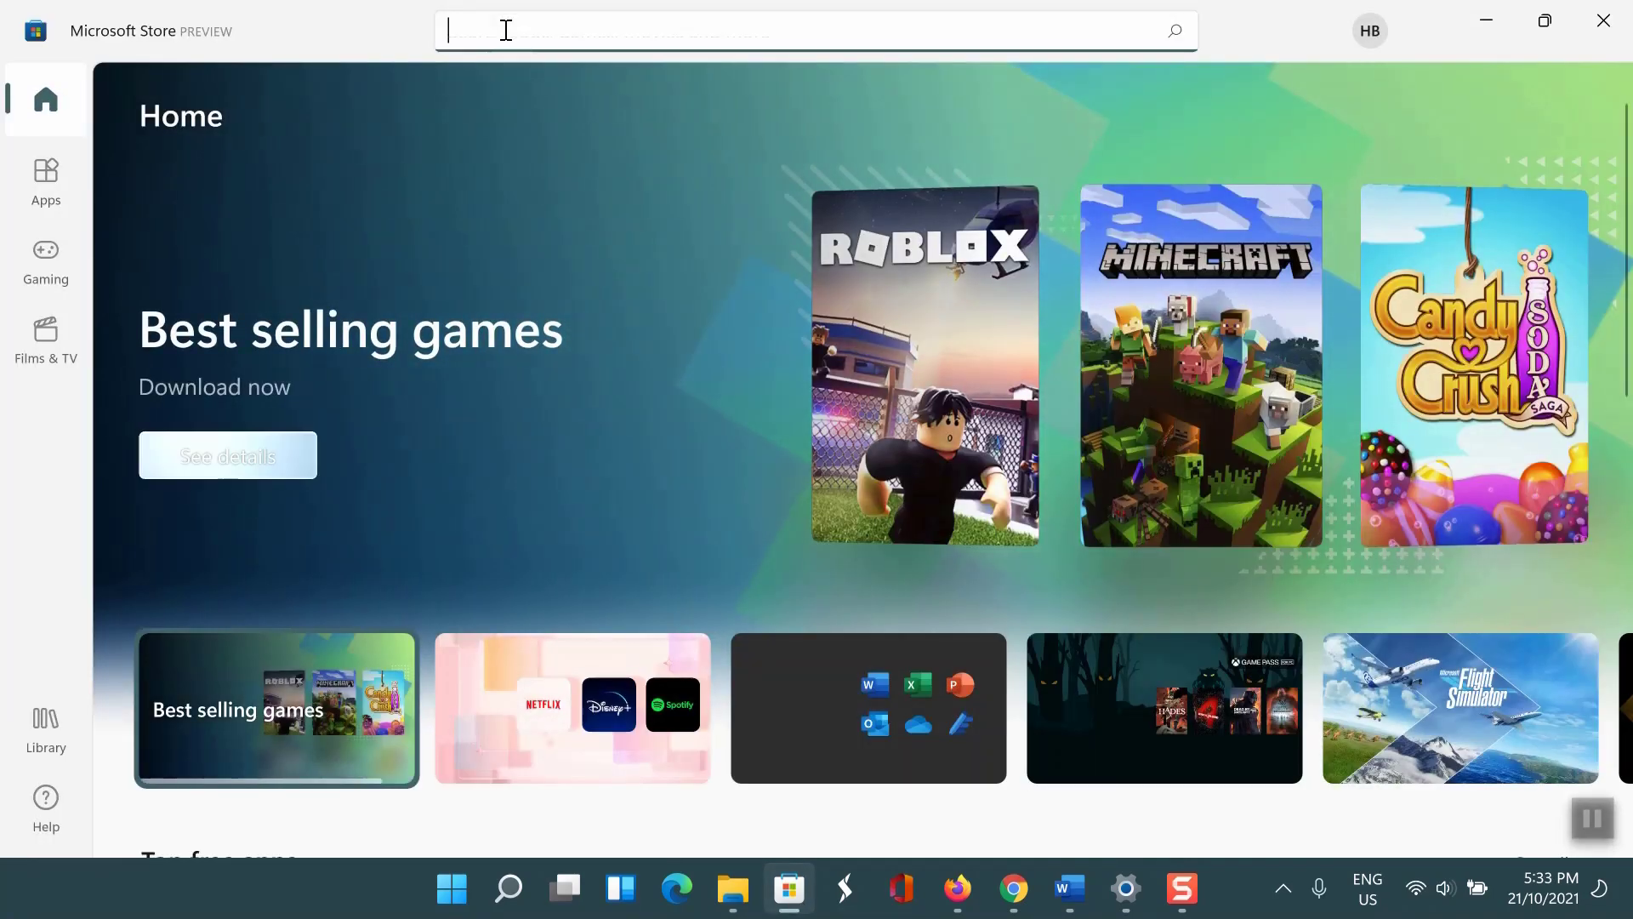
pyautogui.write('roblox')
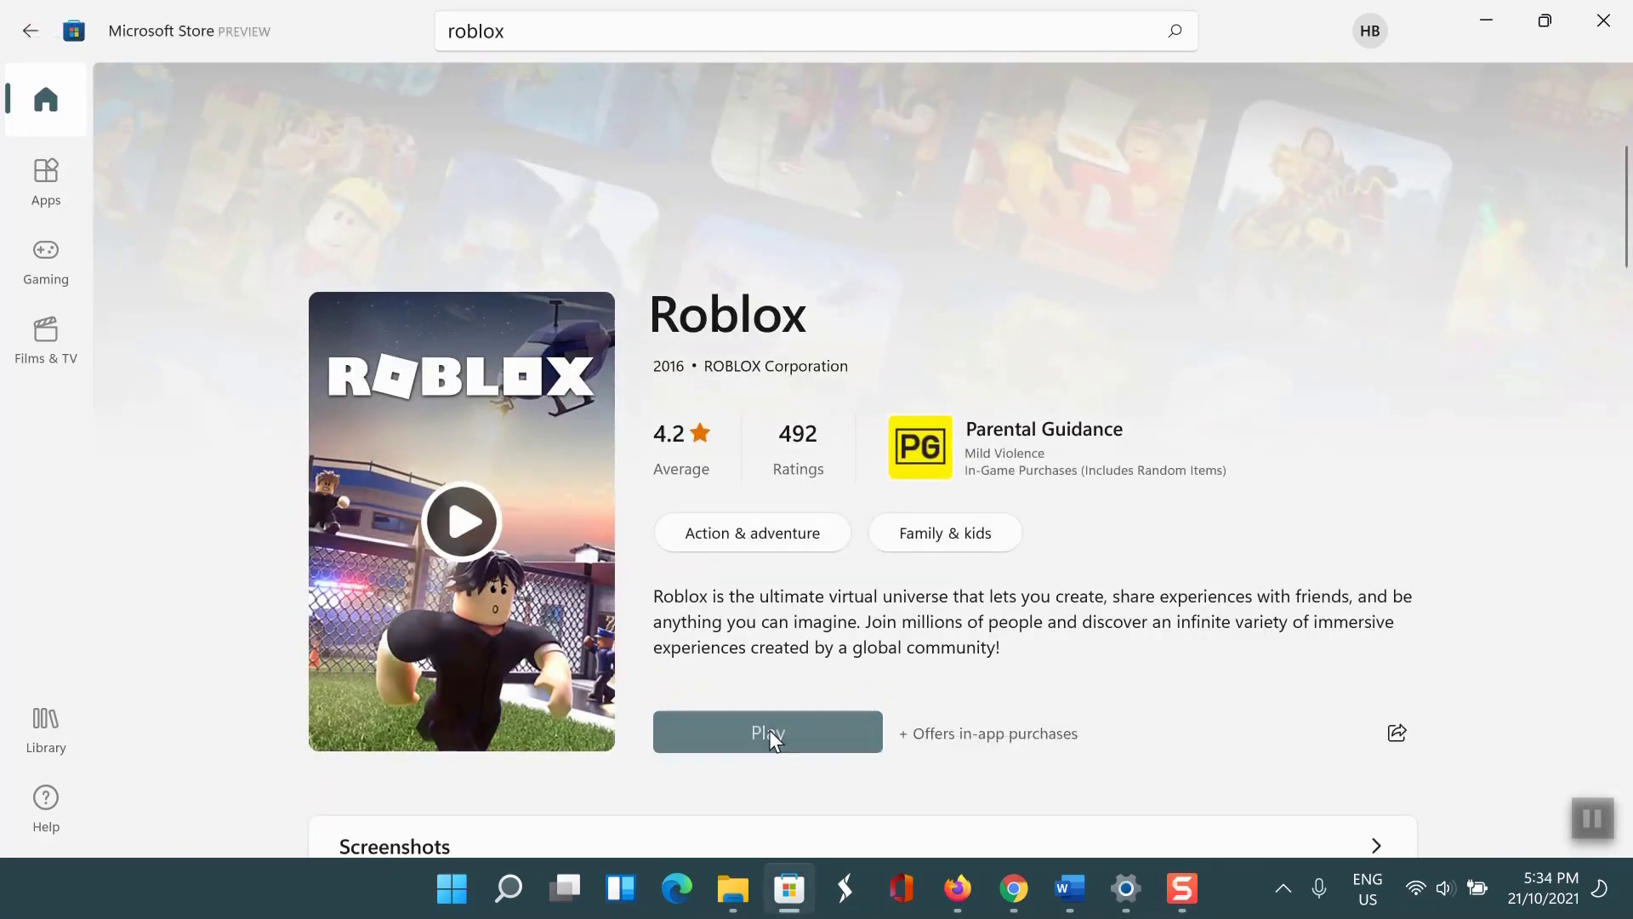
pyautogui.click(767, 732)
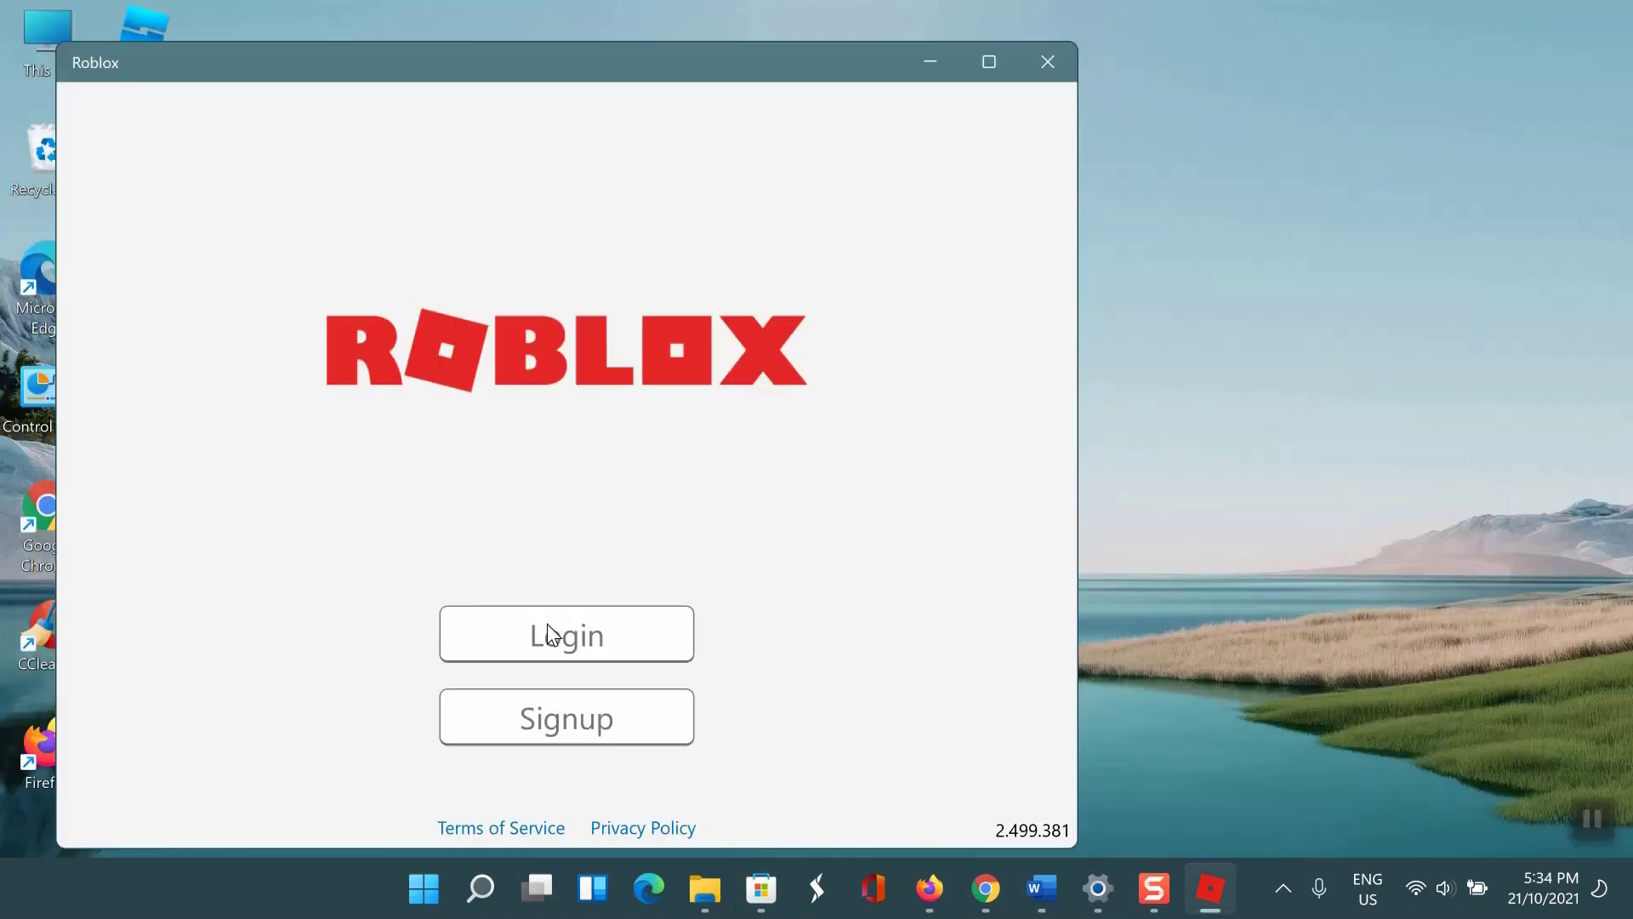
# - Log in to Roblox as 'Howtosolve' to reach the home page
pyautogui.click(566, 633)
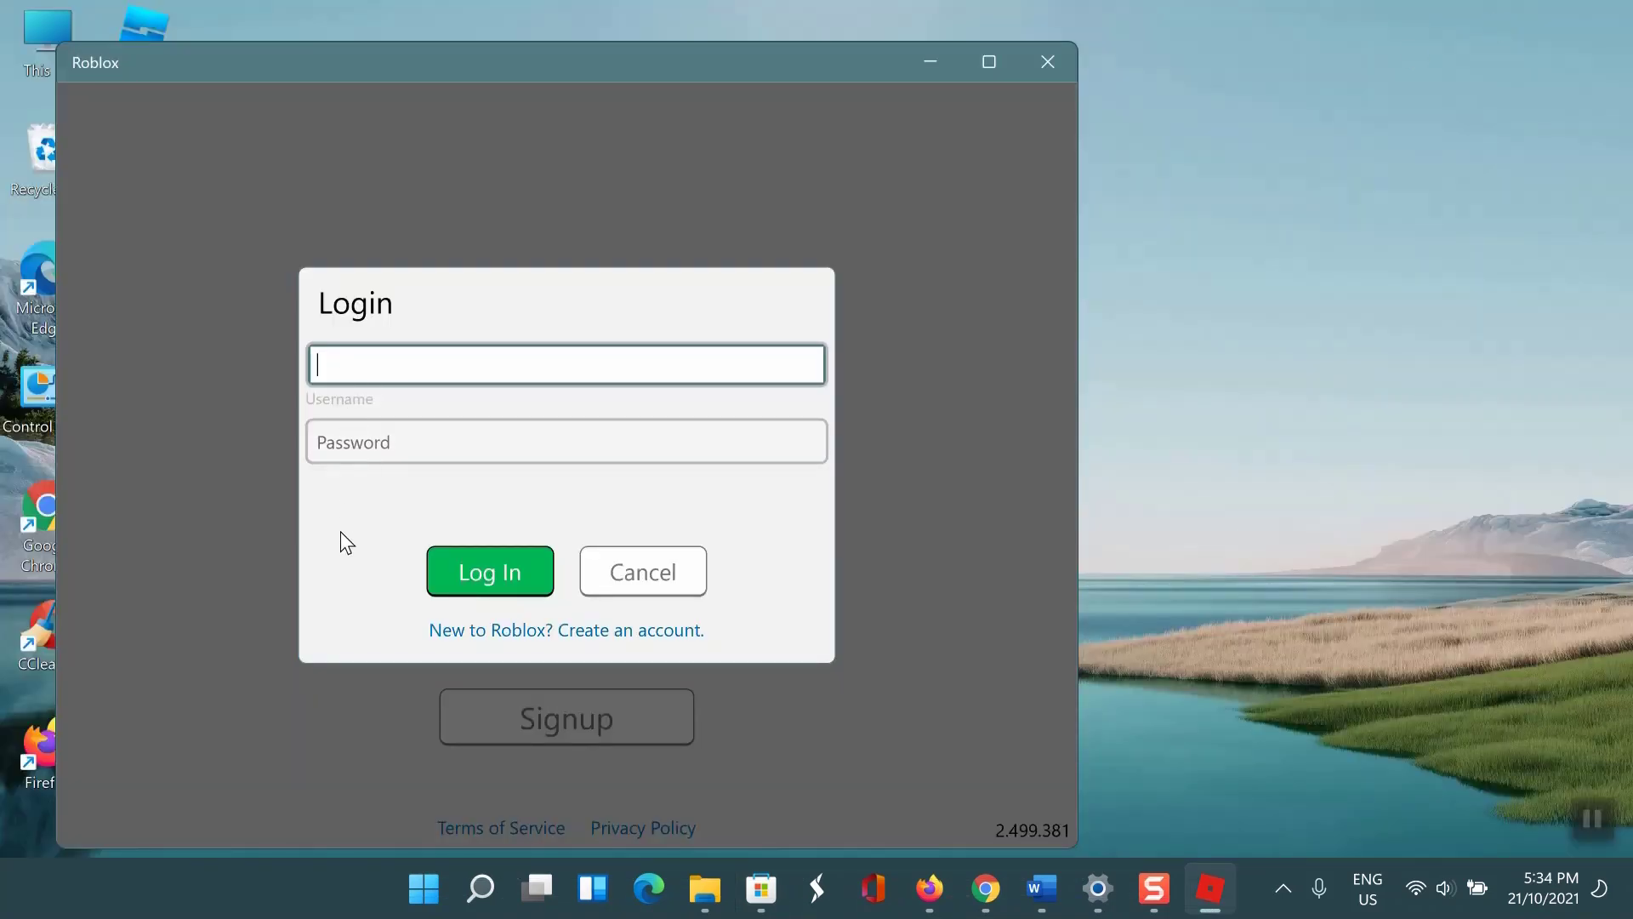
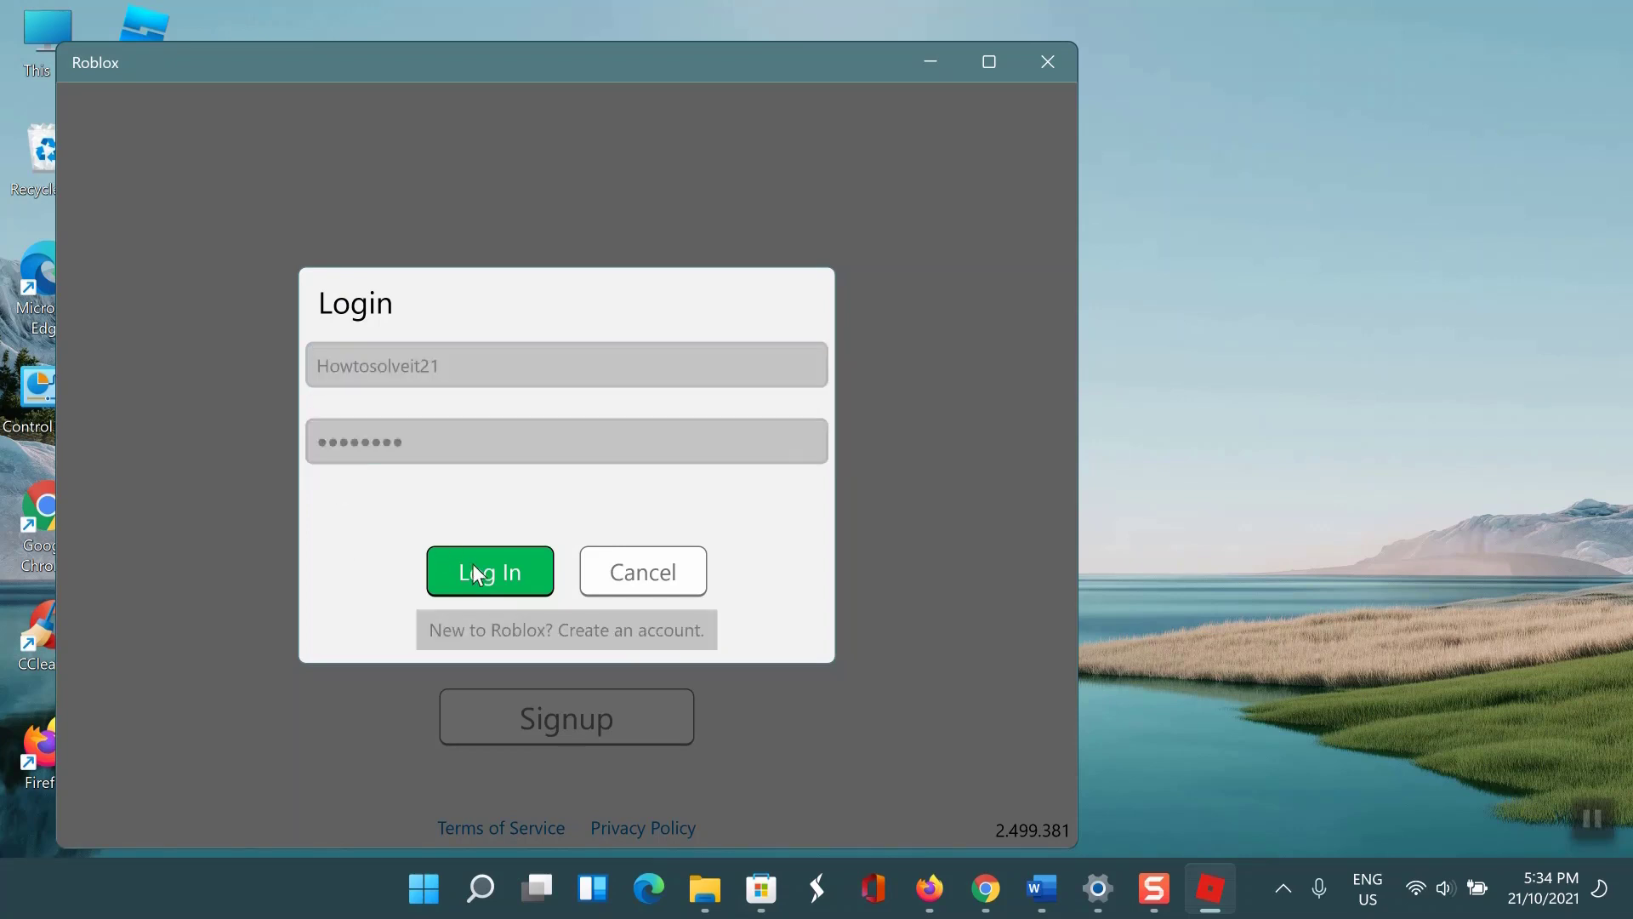
pyautogui.click(489, 571)
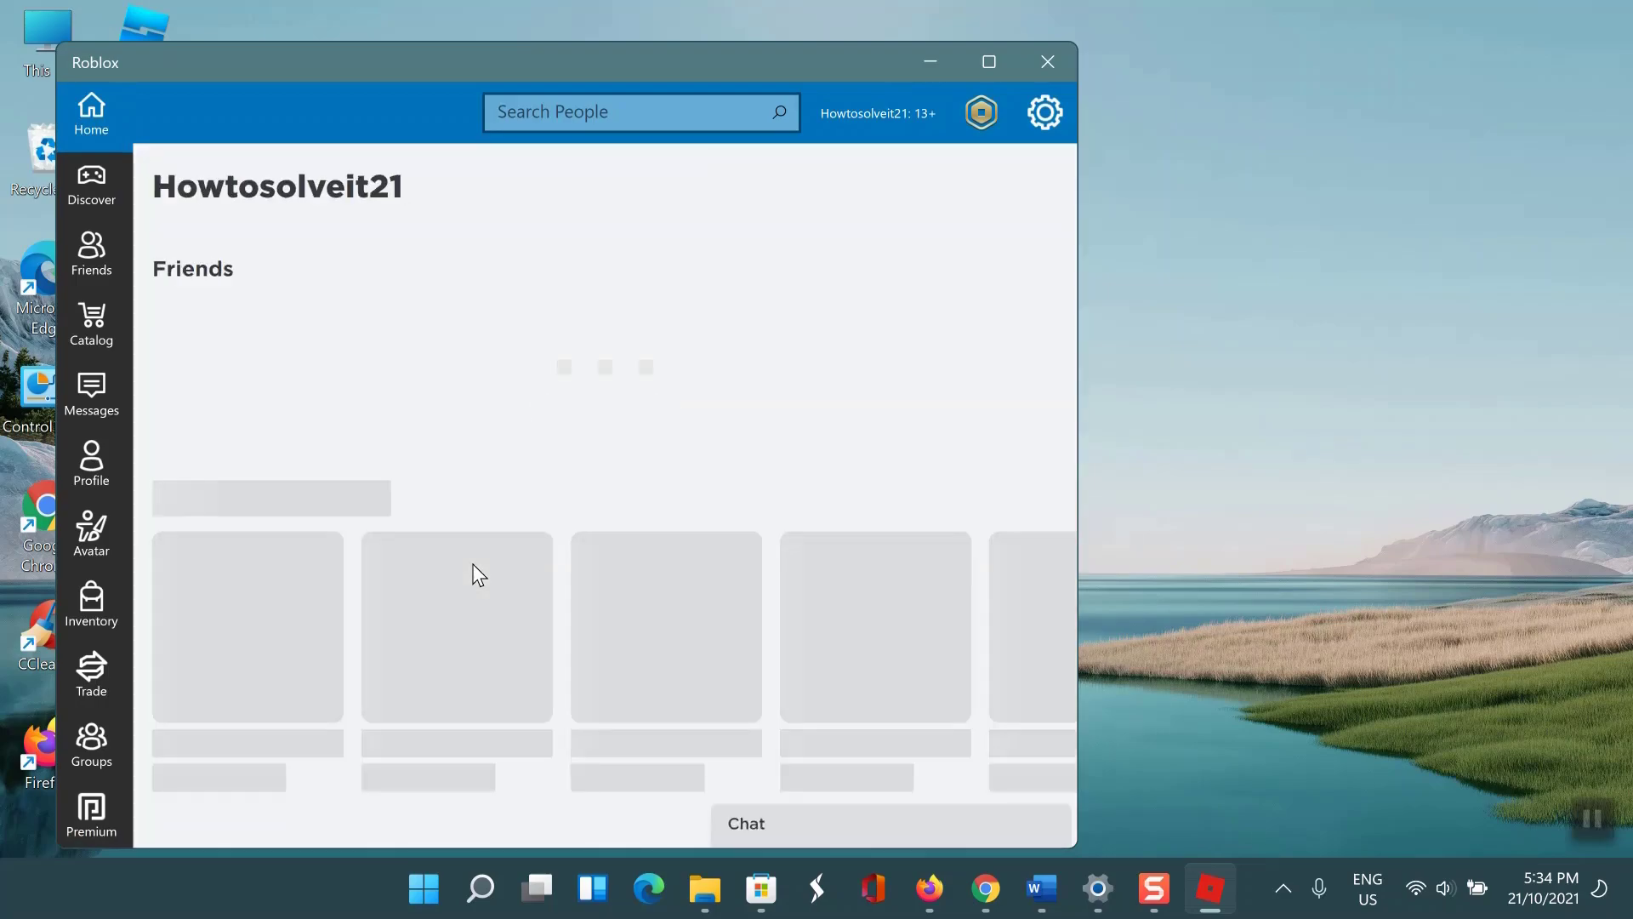